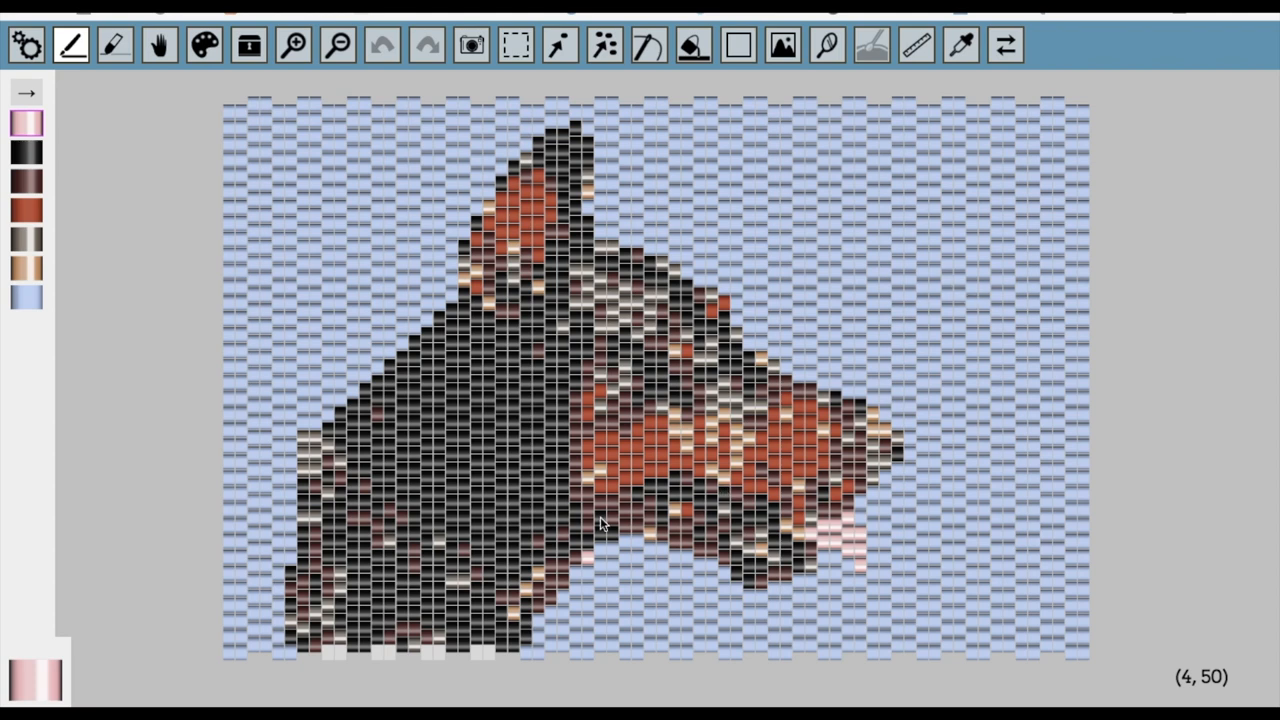
{"action": "mouse_move", "coordinate": [435, 170]}
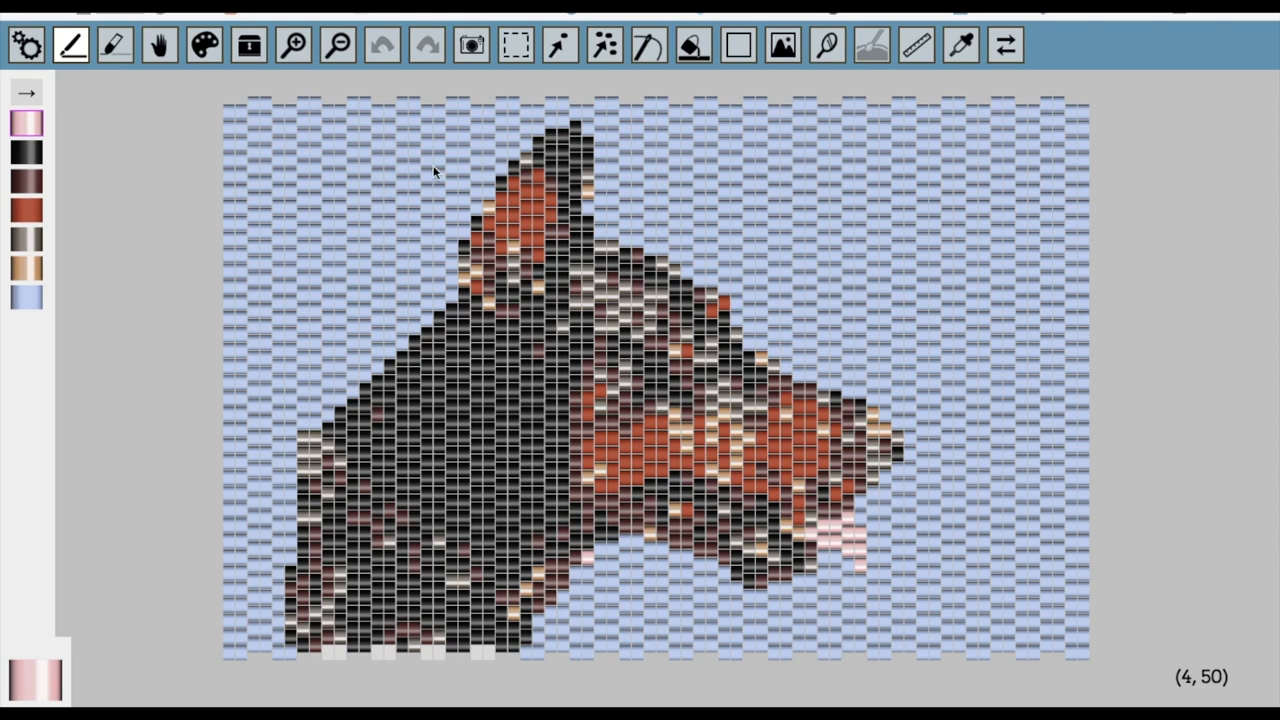
Step: Select and delete all beads of the existing dog, then show the Doberman reference photo
{"action": "left_click", "coordinate": [515, 45]}
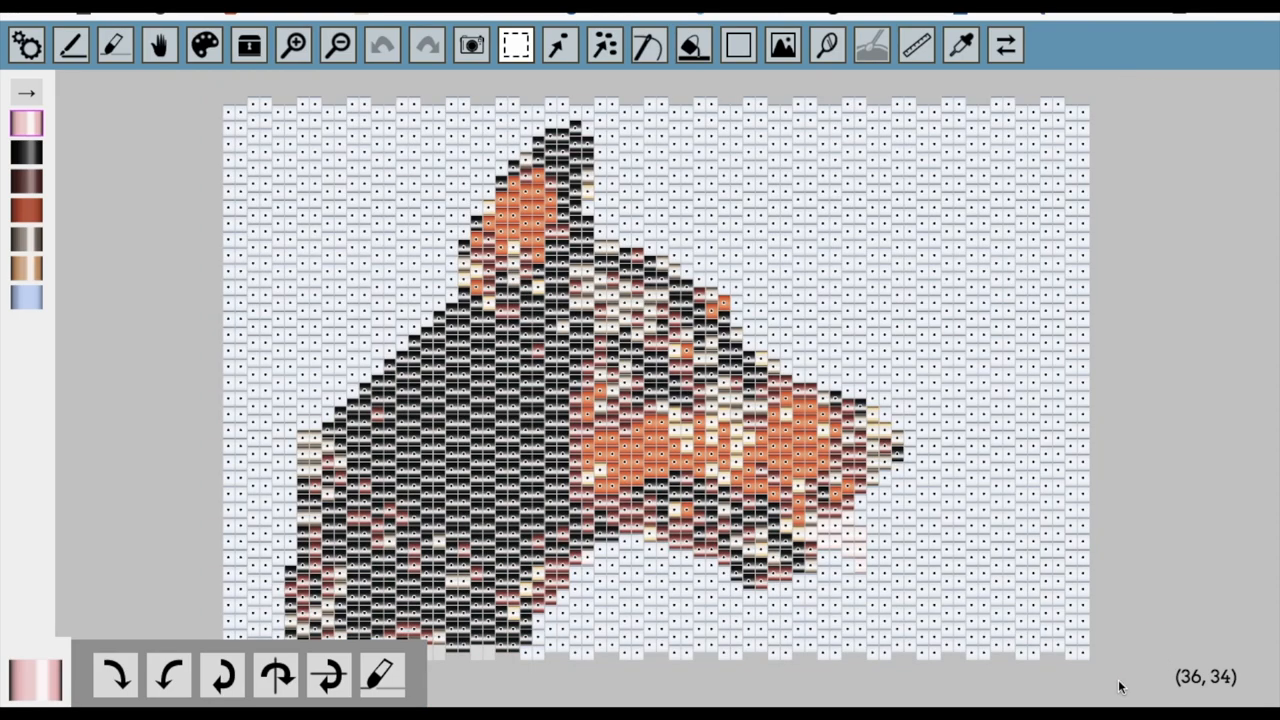
{"action": "left_click", "coordinate": [382, 45]}
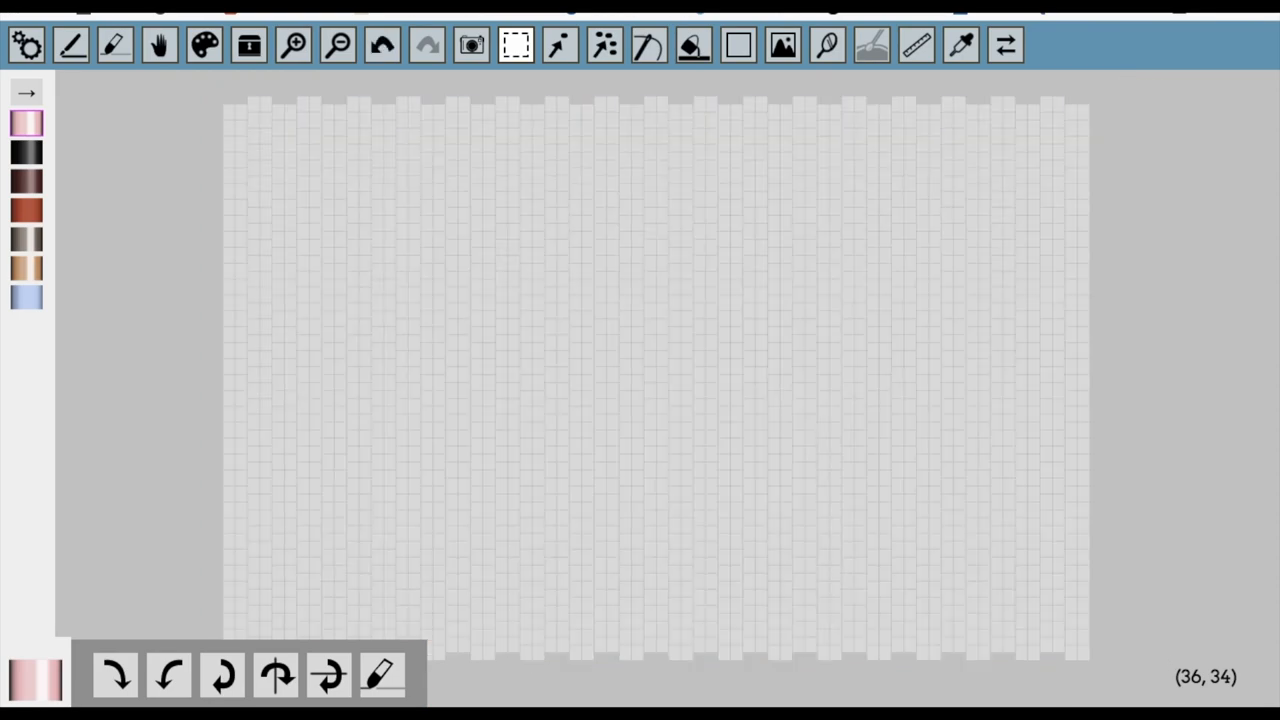
{"action": "left_click", "coordinate": [783, 45]}
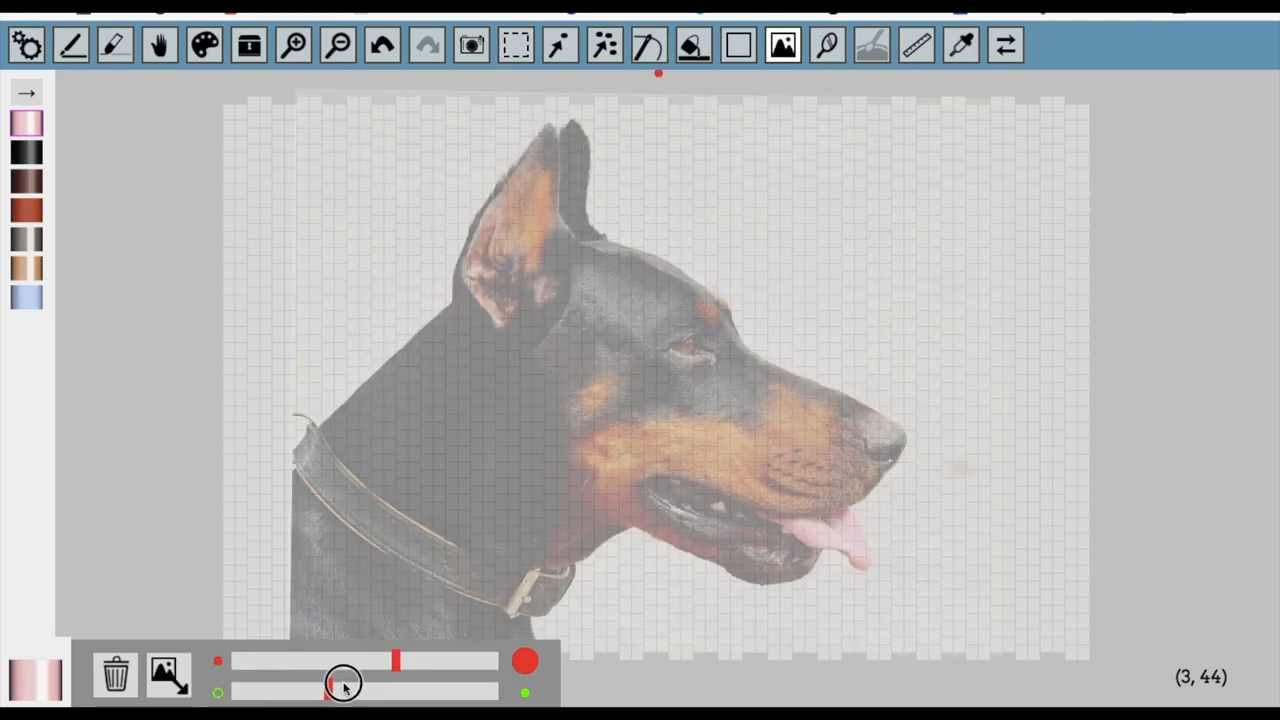
Step: Raise the reference photo's opacity to full strength over the empty grid
{"action": "left_click_drag", "start_coordinate": [345, 685], "coordinate": [435, 693]}
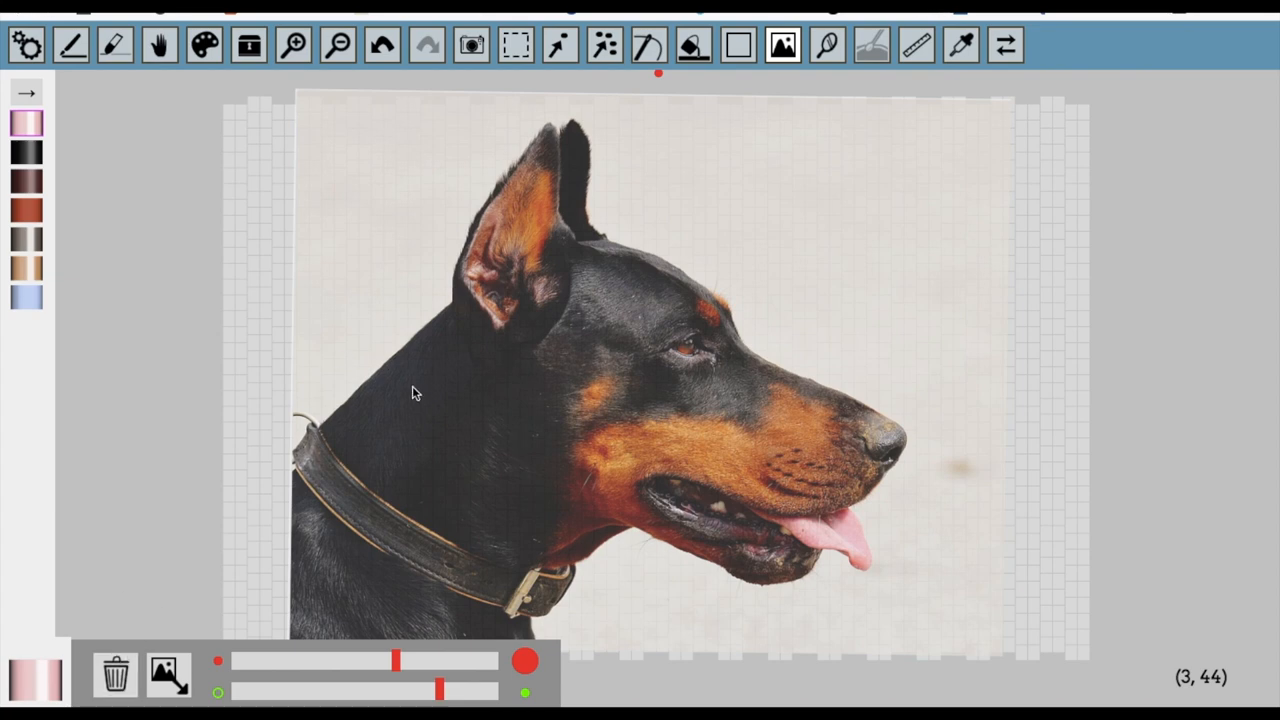
{"action": "mouse_move", "coordinate": [114, 673]}
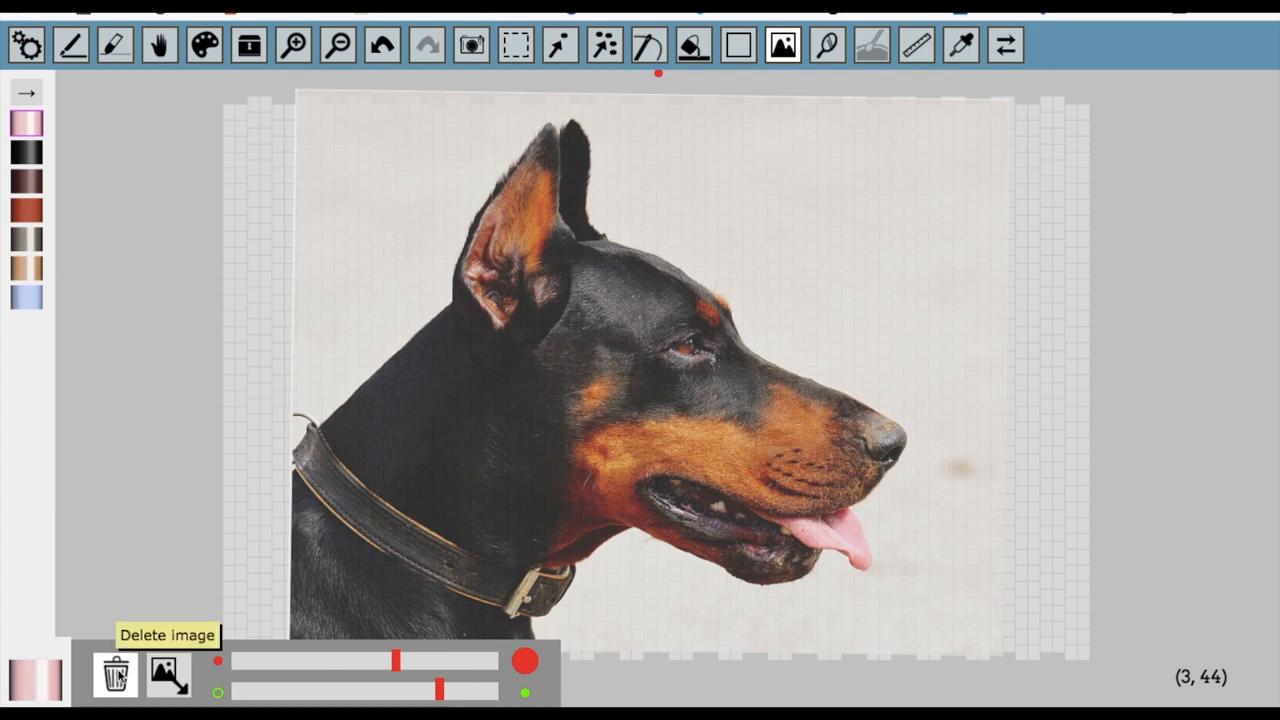
{"action": "mouse_move", "coordinate": [435, 385]}
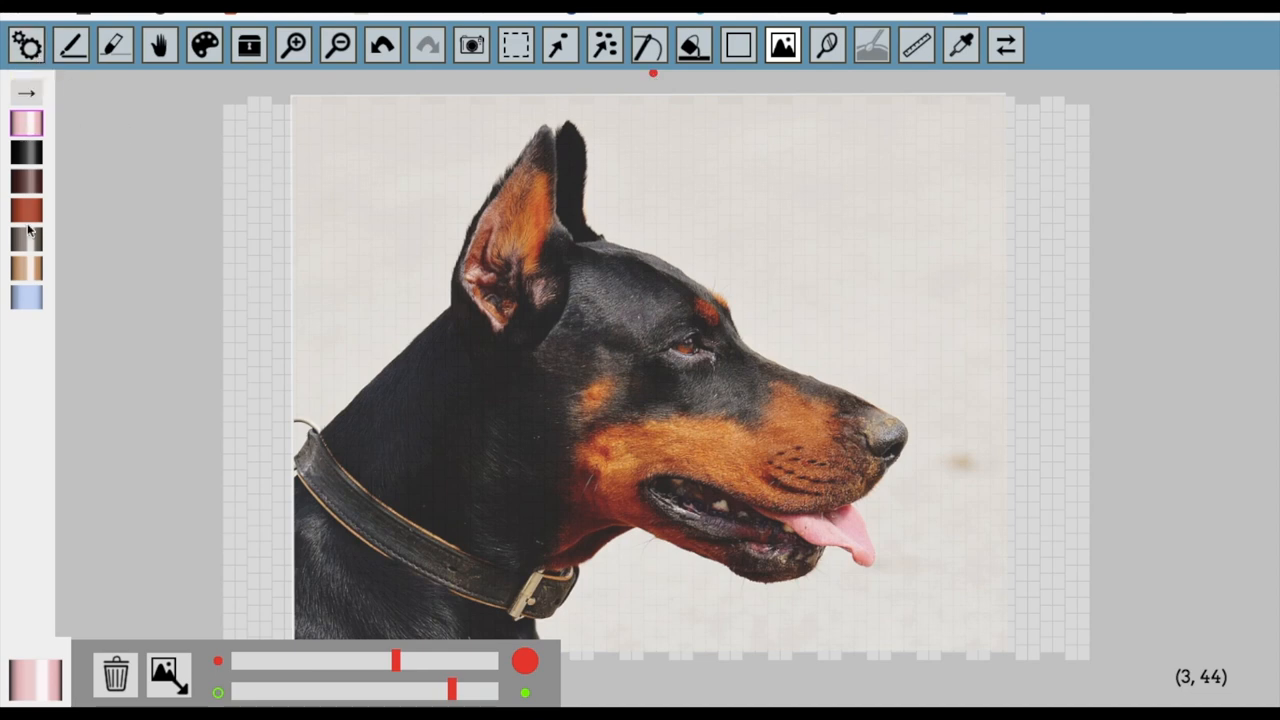
{"action": "mouse_move", "coordinate": [28, 124]}
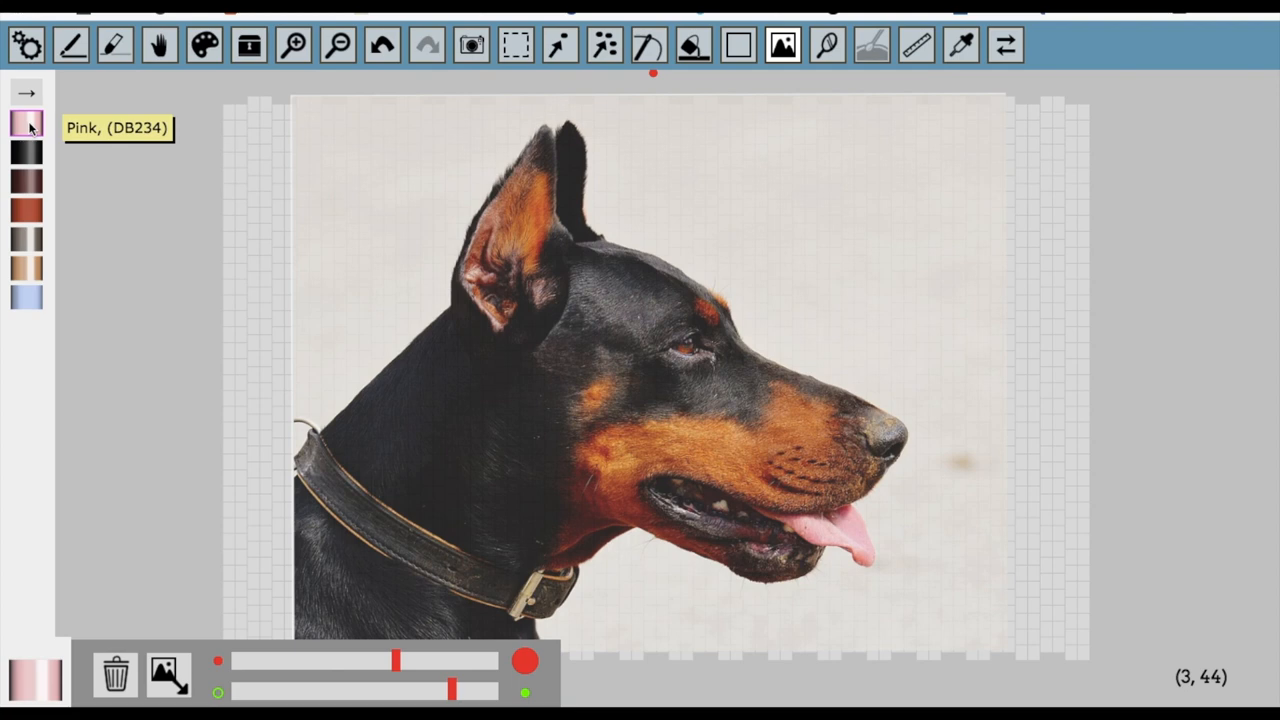
Step: Delete the Pink swatch from the palette and bring up Palette settings
{"action": "double_click", "coordinate": [27, 124]}
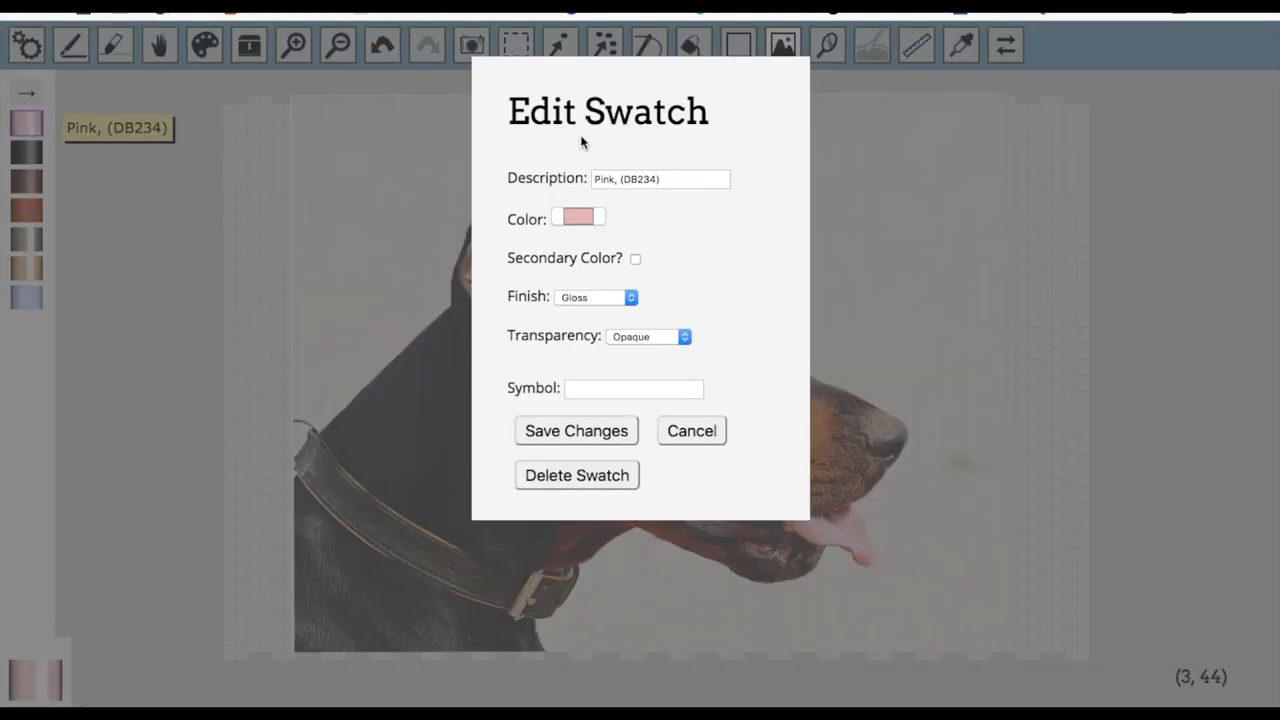
{"action": "mouse_move", "coordinate": [670, 235]}
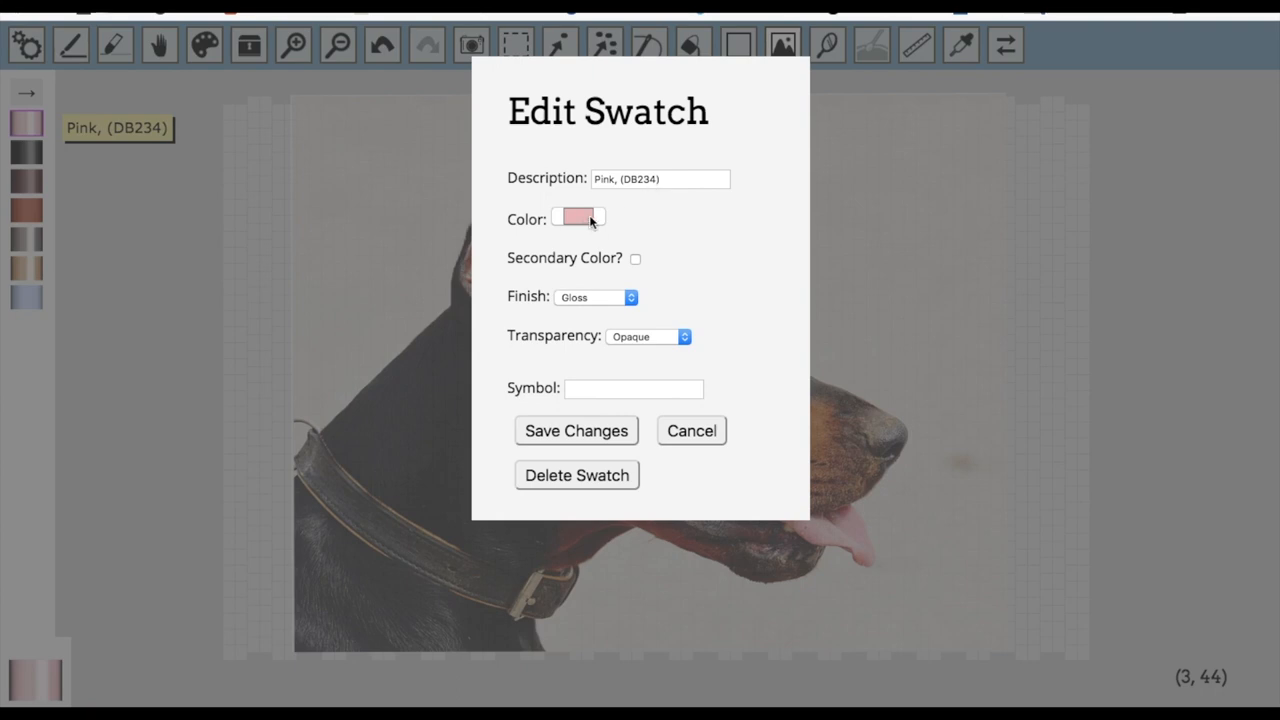
{"action": "mouse_move", "coordinate": [575, 308]}
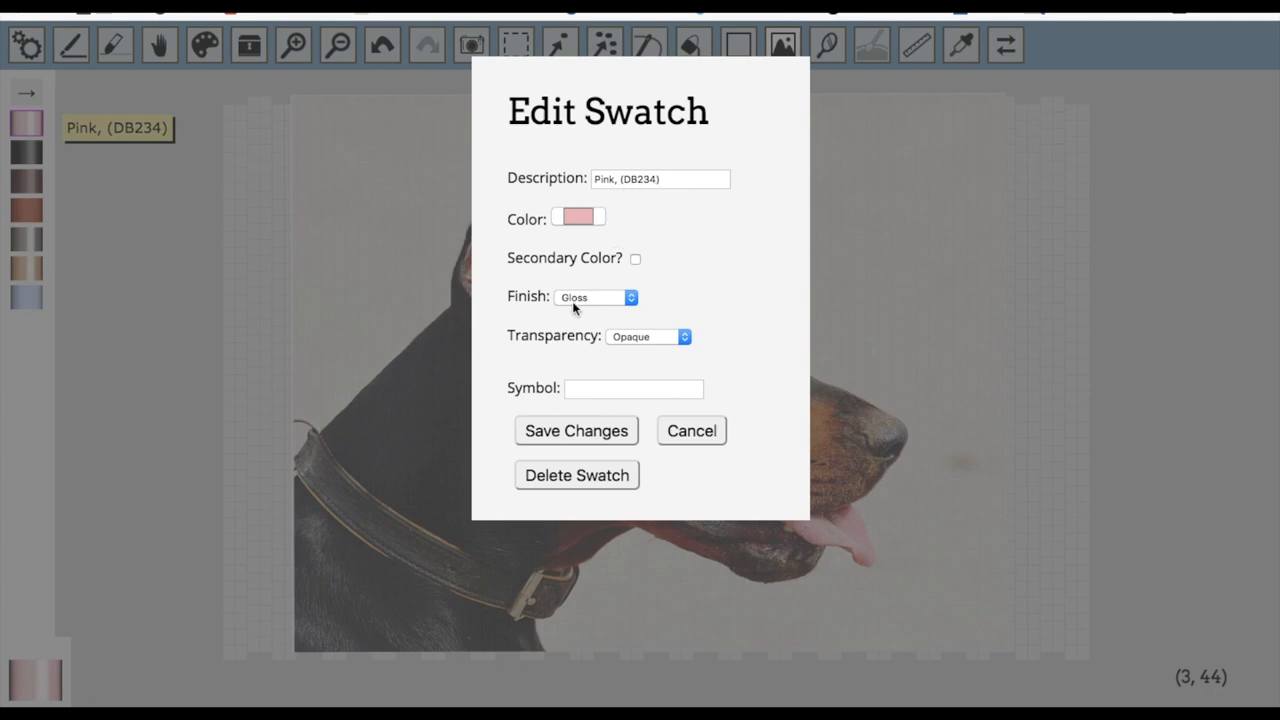
{"action": "mouse_move", "coordinate": [586, 392]}
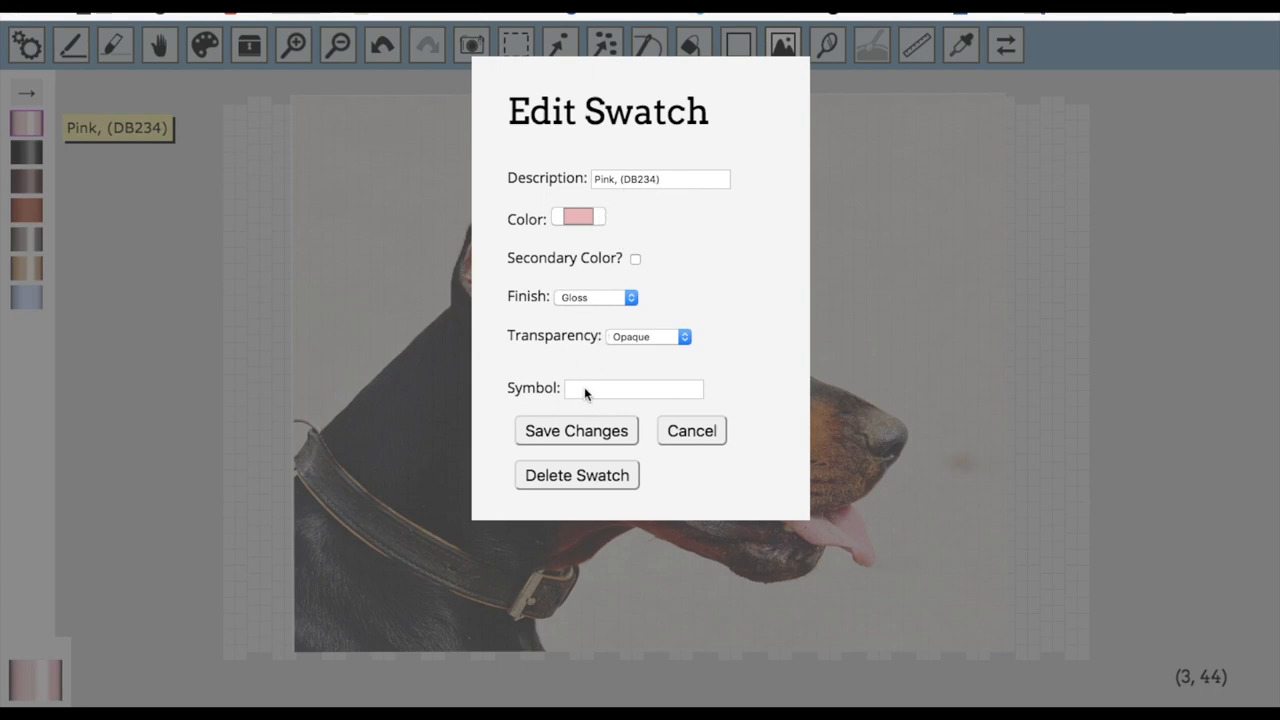
{"action": "left_click", "coordinate": [691, 430]}
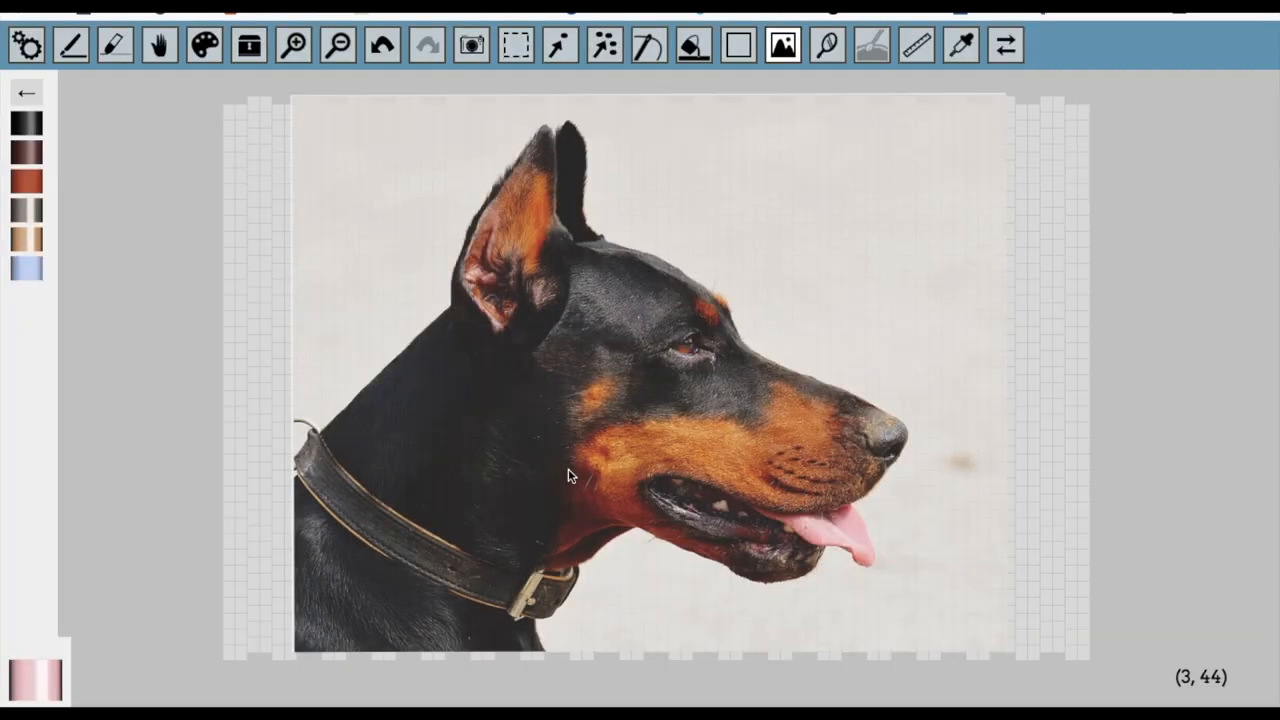
{"action": "mouse_move", "coordinate": [28, 123]}
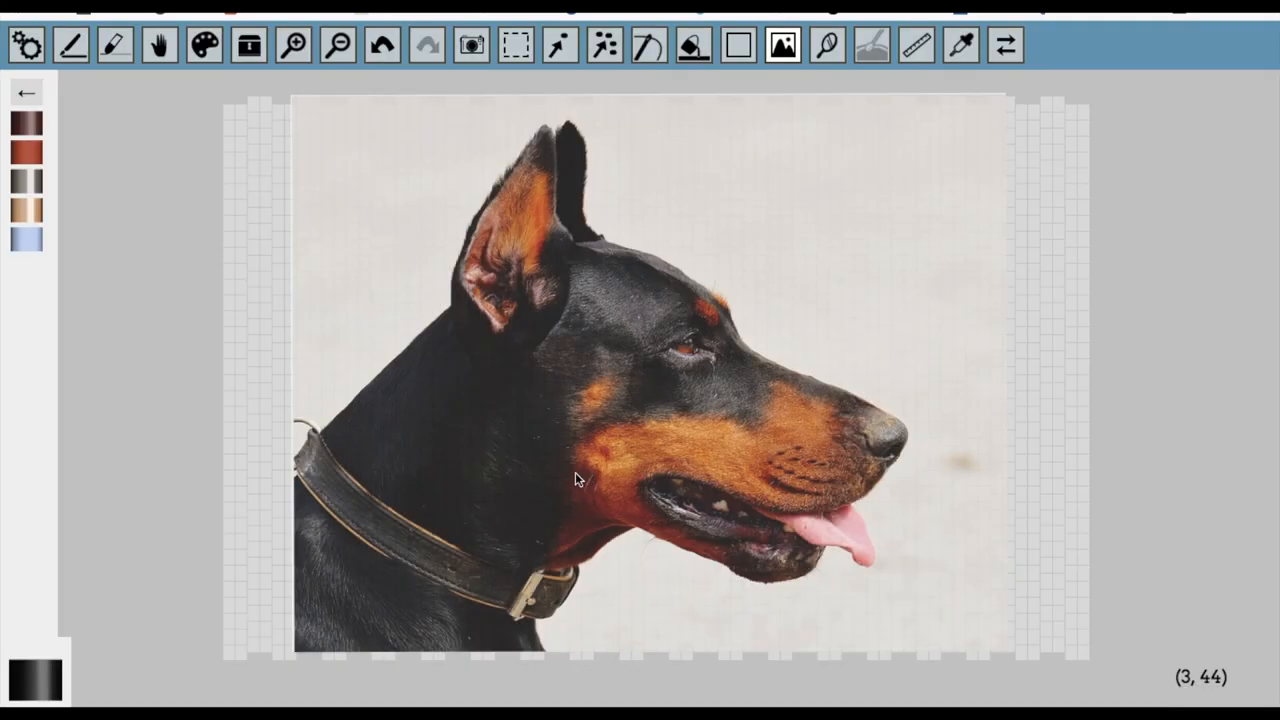
{"action": "left_click", "coordinate": [201, 52]}
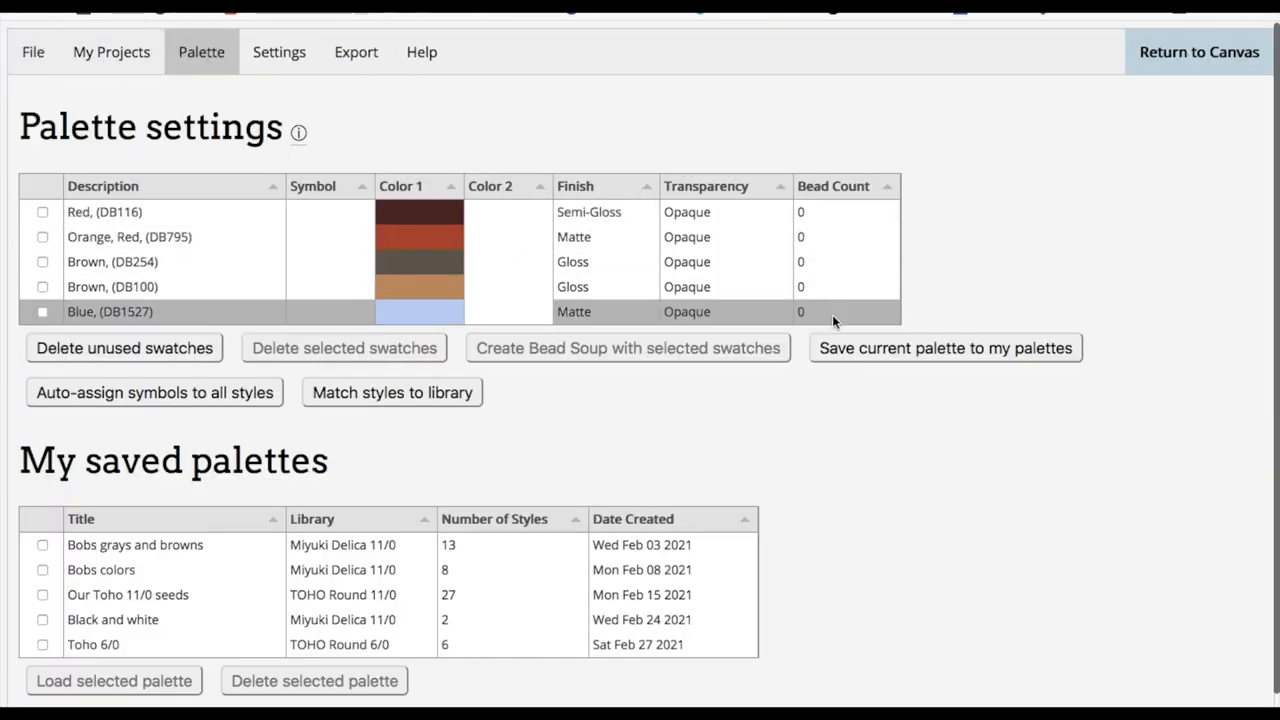
Step: Confirm deleting all unused swatches, leaving the palette empty, and return to the canvas
{"action": "left_click", "coordinate": [124, 348]}
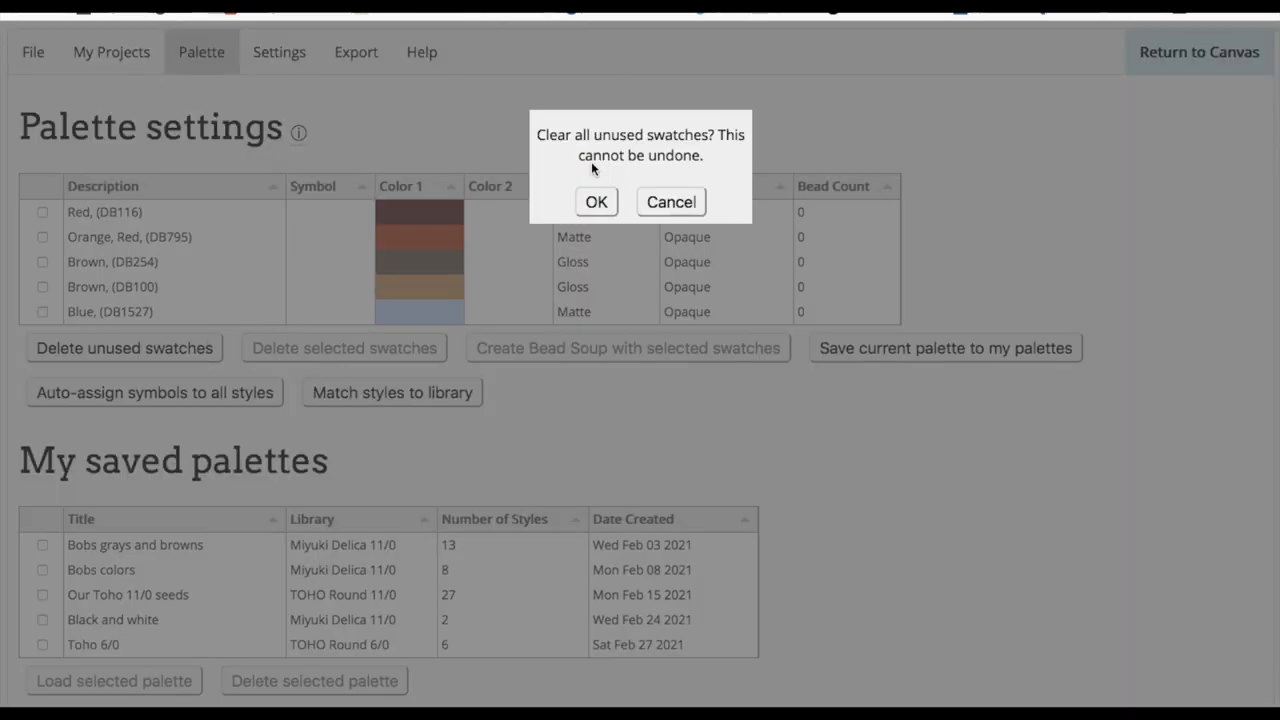
{"action": "left_click", "coordinate": [596, 201]}
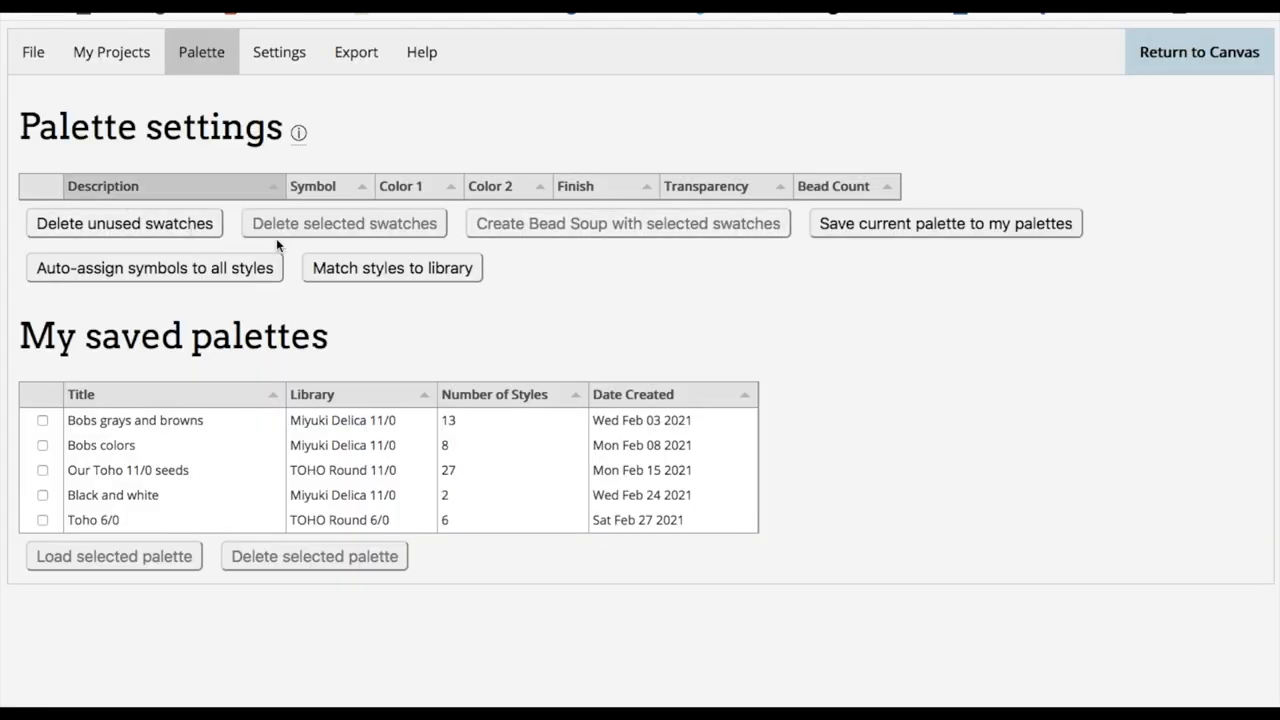
{"action": "mouse_move", "coordinate": [1198, 52]}
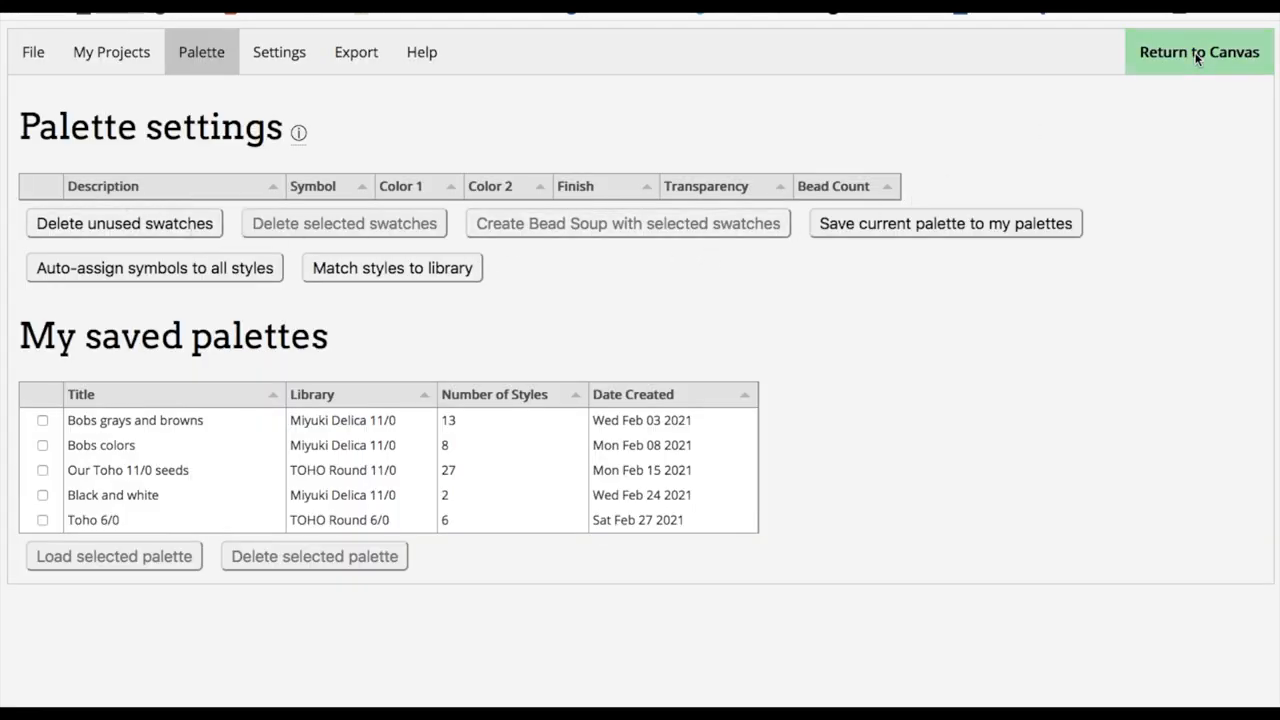
{"action": "left_click", "coordinate": [1198, 52]}
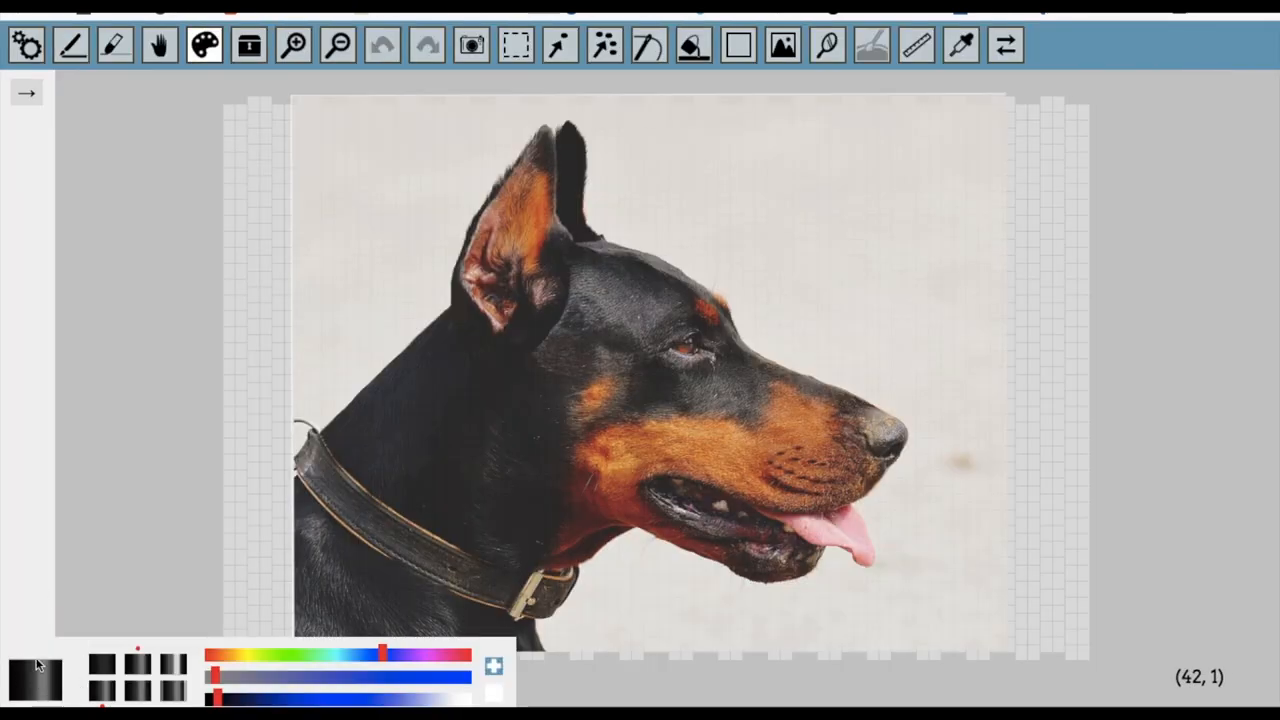
Step: Open the bead library to look for the DB10 Black, Opaque bead
{"action": "left_click", "coordinate": [248, 45]}
{"action": "type", "text": "db10"}
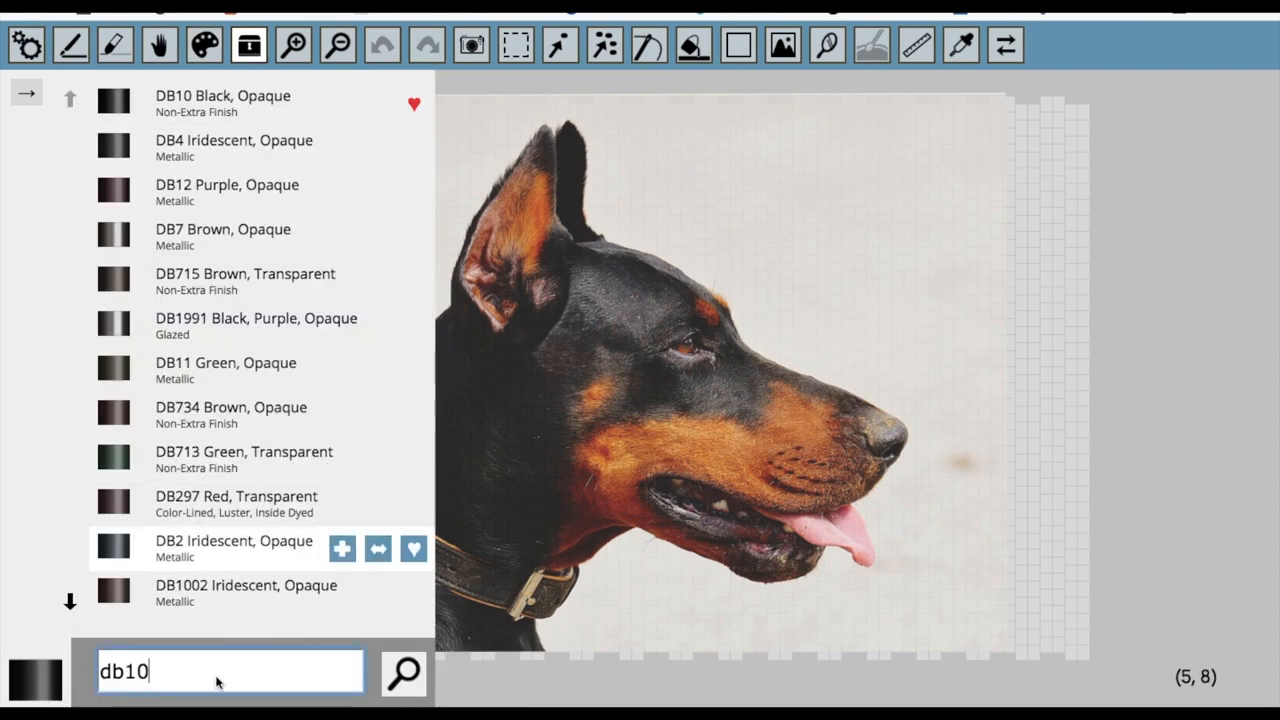
{"action": "mouse_move", "coordinate": [250, 103]}
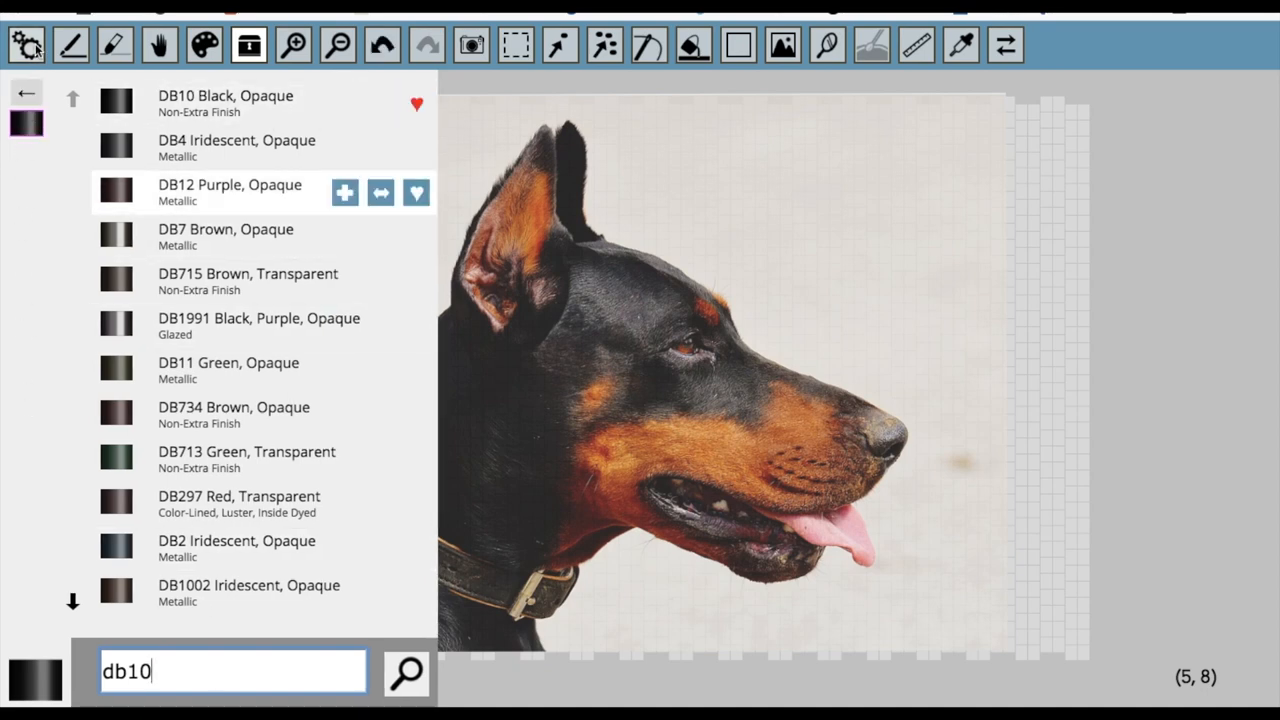
Step: Load the saved grays-and-browns palette and delete the extra DB10 Black swatch
{"action": "left_click", "coordinate": [201, 51]}
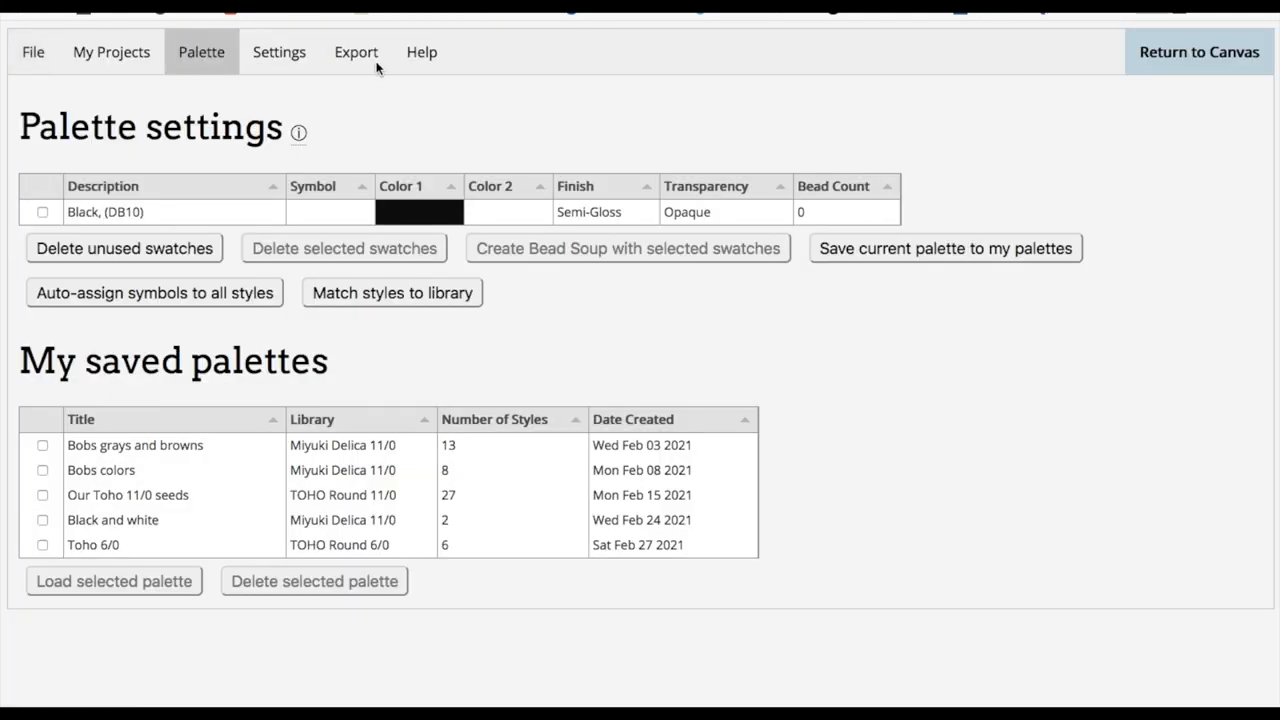
{"action": "mouse_move", "coordinate": [97, 417]}
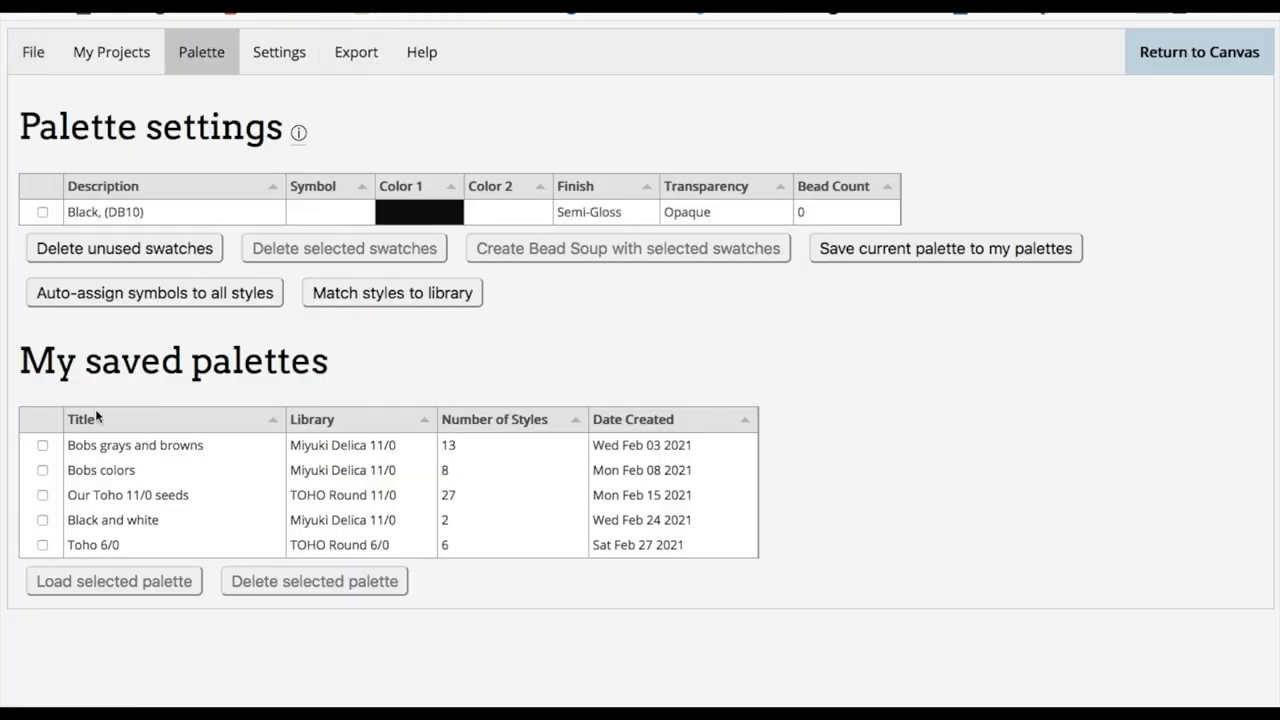
{"action": "left_click", "coordinate": [42, 445]}
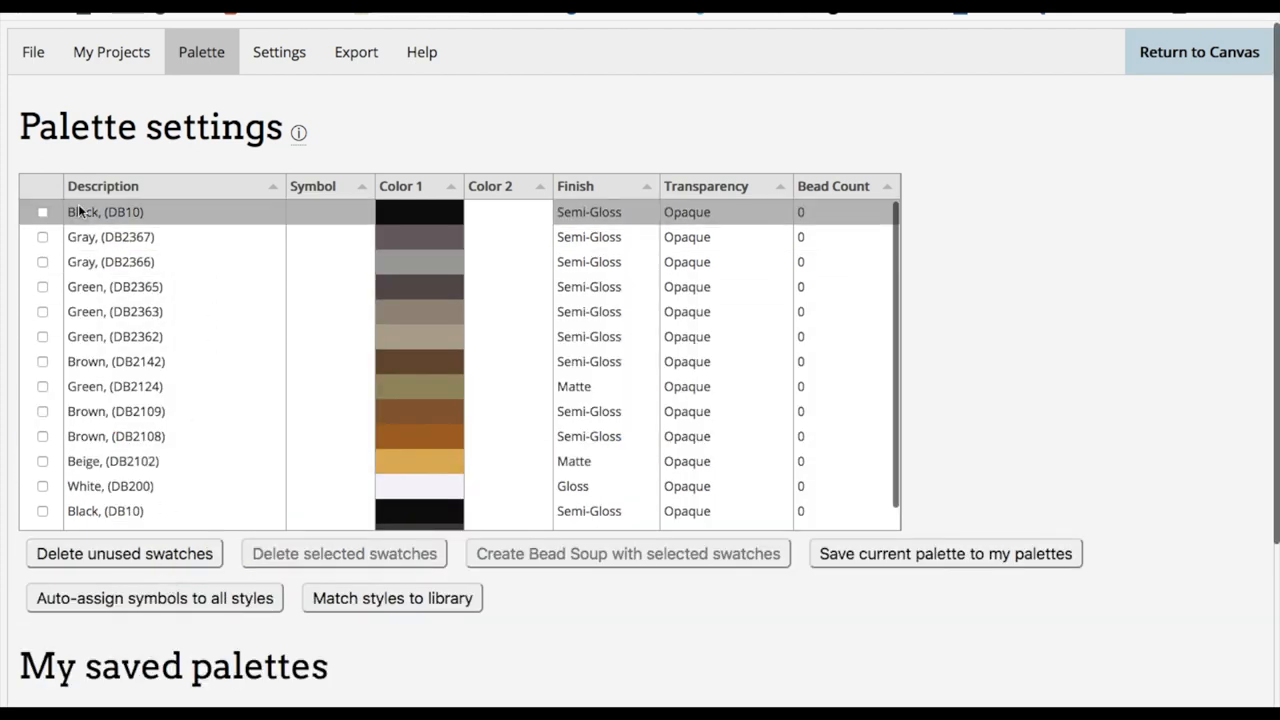
{"action": "left_click", "coordinate": [42, 211]}
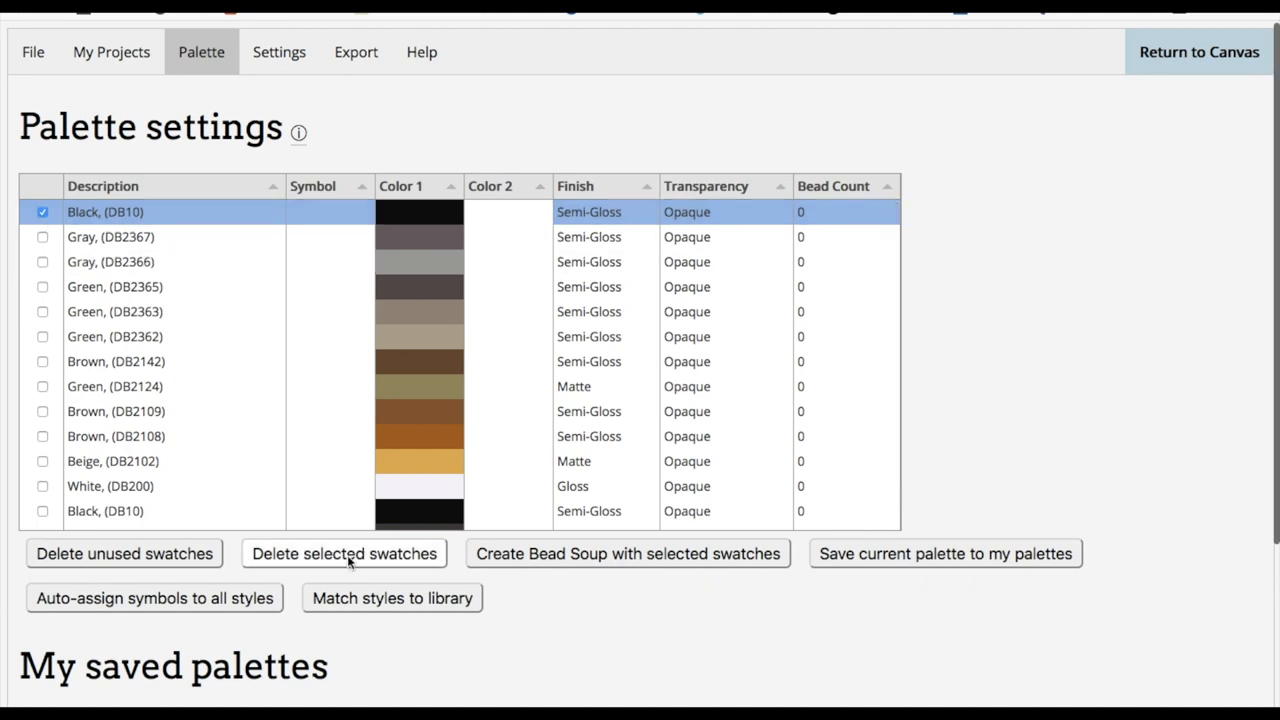
{"action": "left_click", "coordinate": [343, 553]}
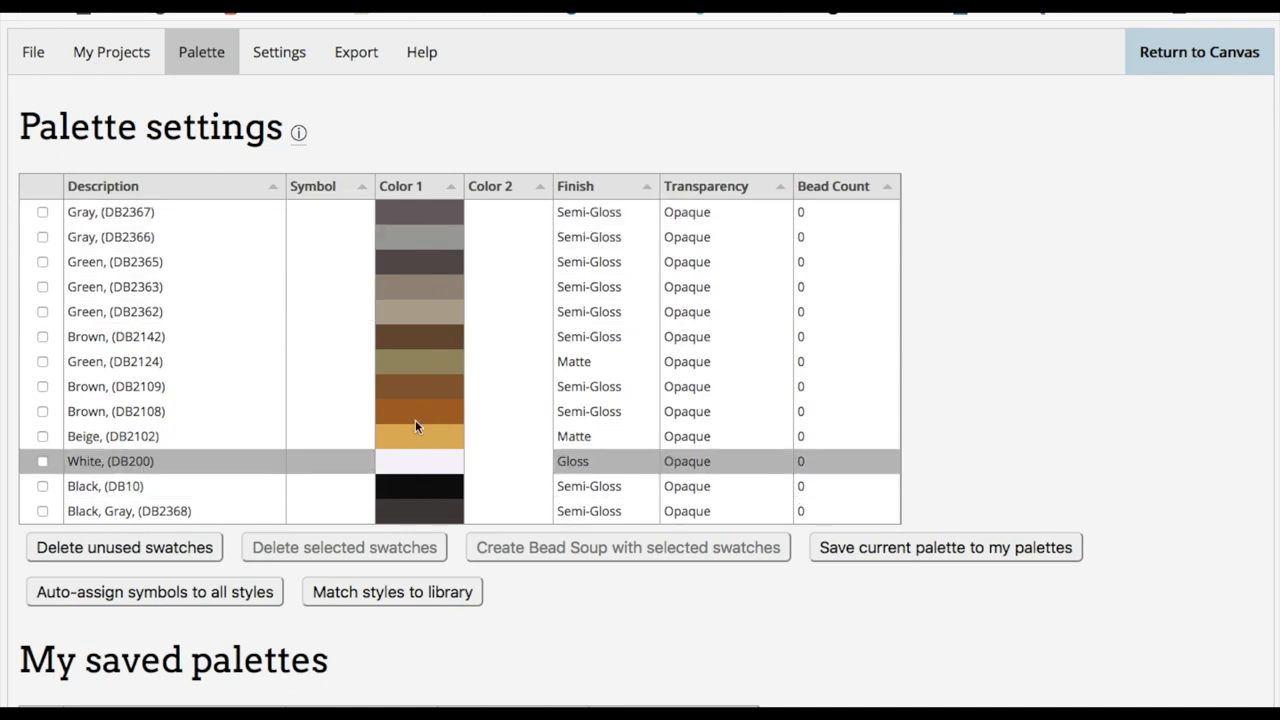
{"action": "left_click", "coordinate": [115, 411]}
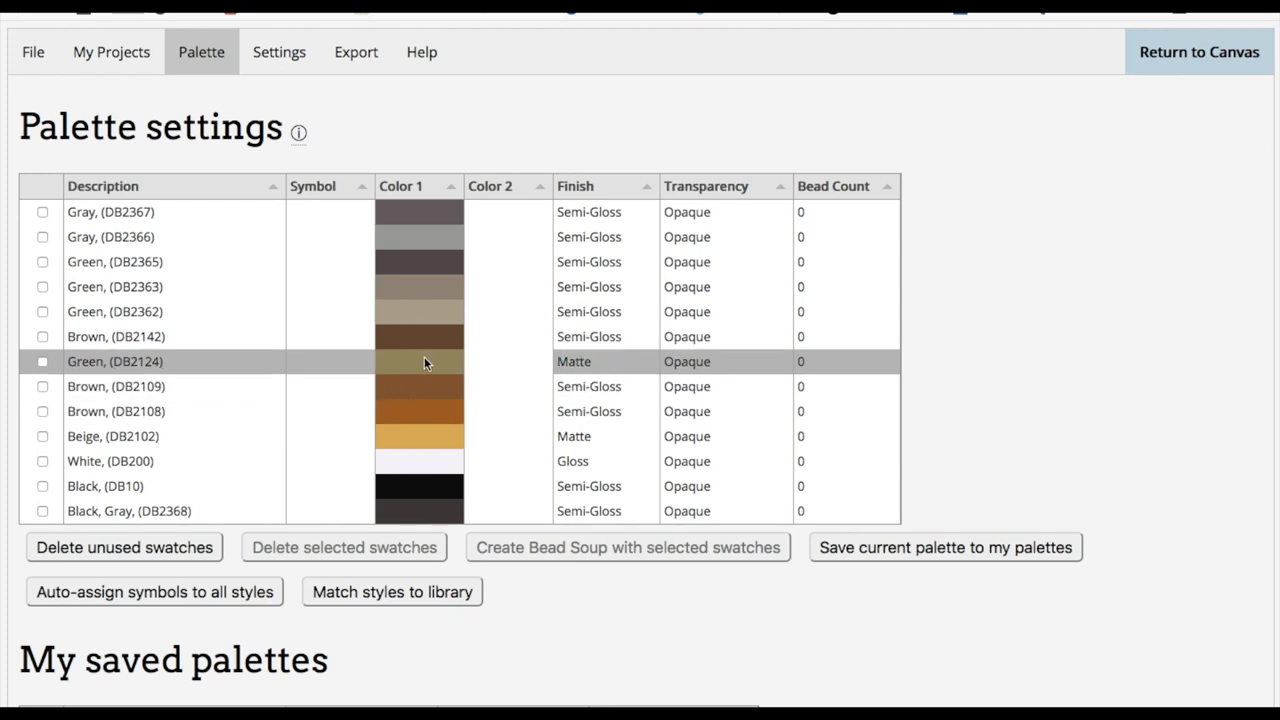
{"action": "mouse_move", "coordinate": [238, 401]}
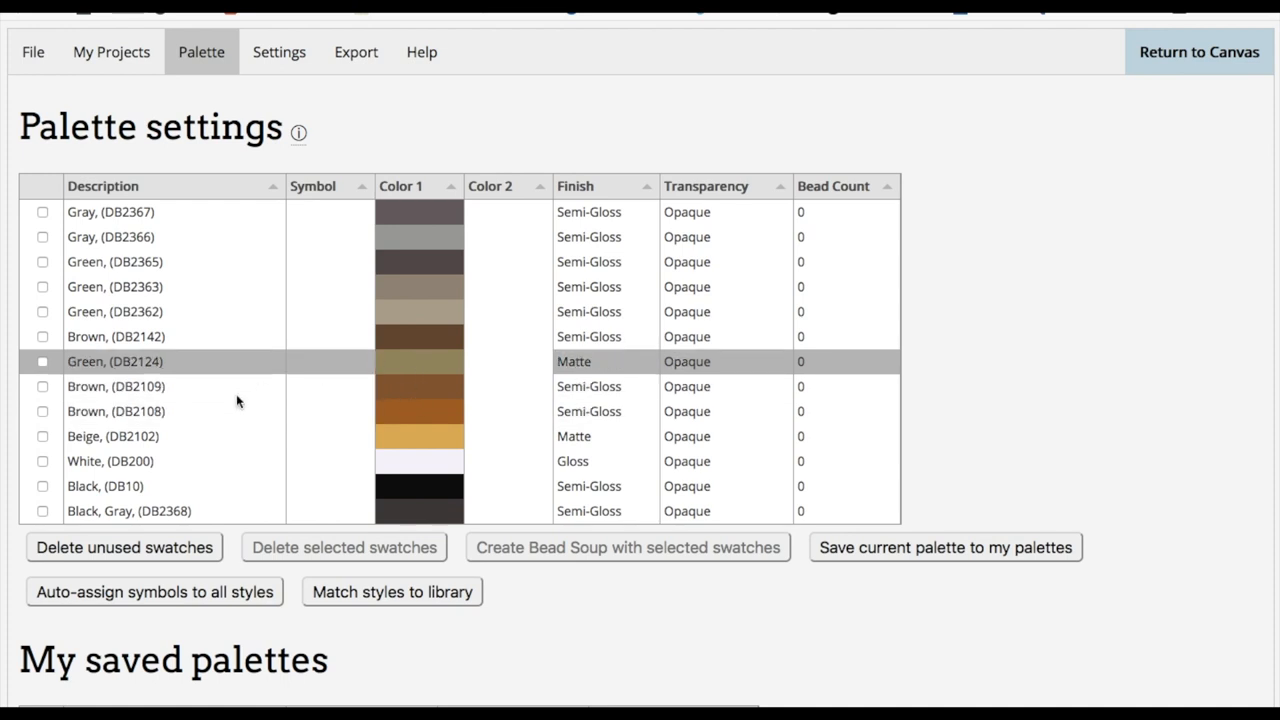
Step: Load the second saved palette, delete duplicate White and Black swatches, and return to canvas
{"action": "scroll", "scroll_direction": "down", "scroll_amount": 3}
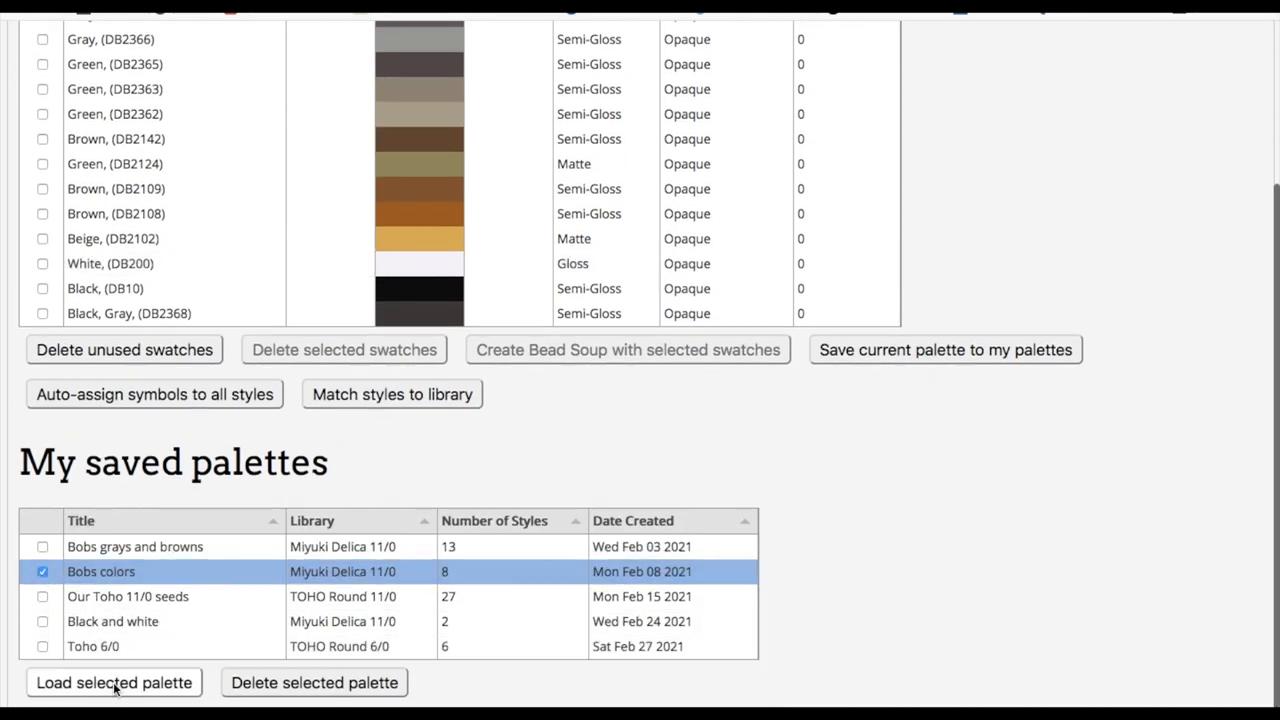
{"action": "left_click", "coordinate": [113, 682]}
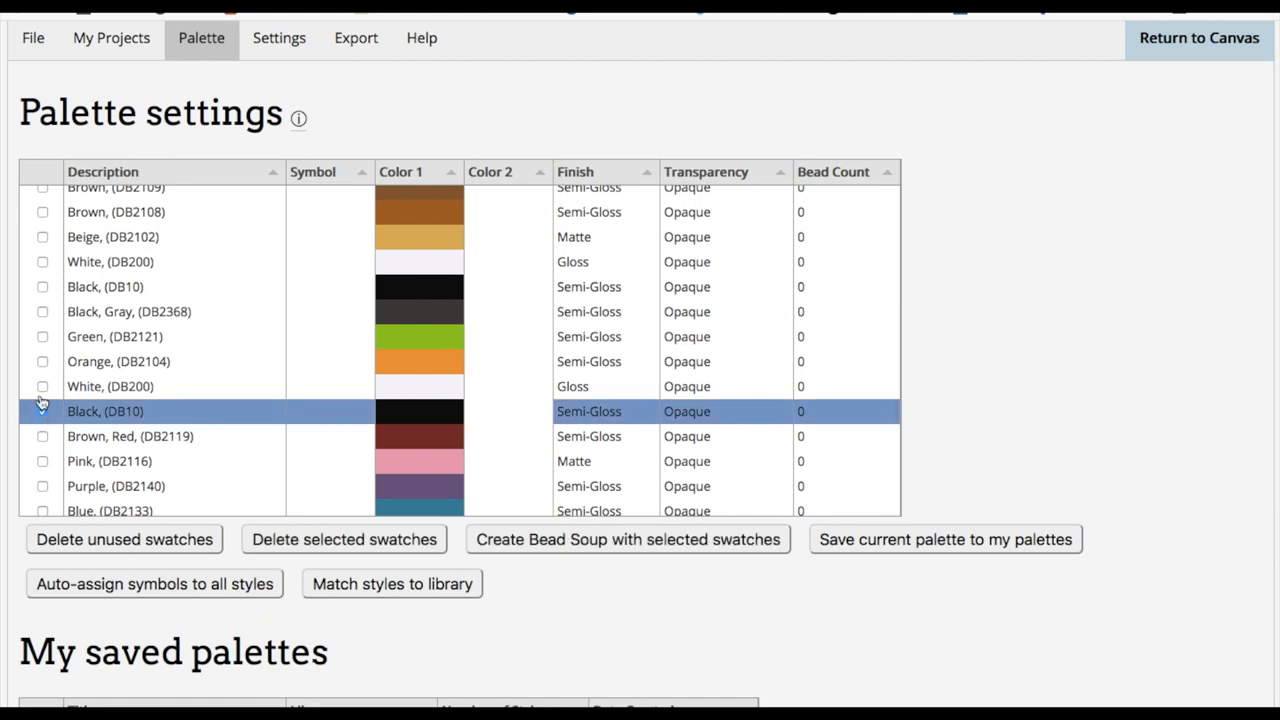
{"action": "left_click", "coordinate": [42, 386]}
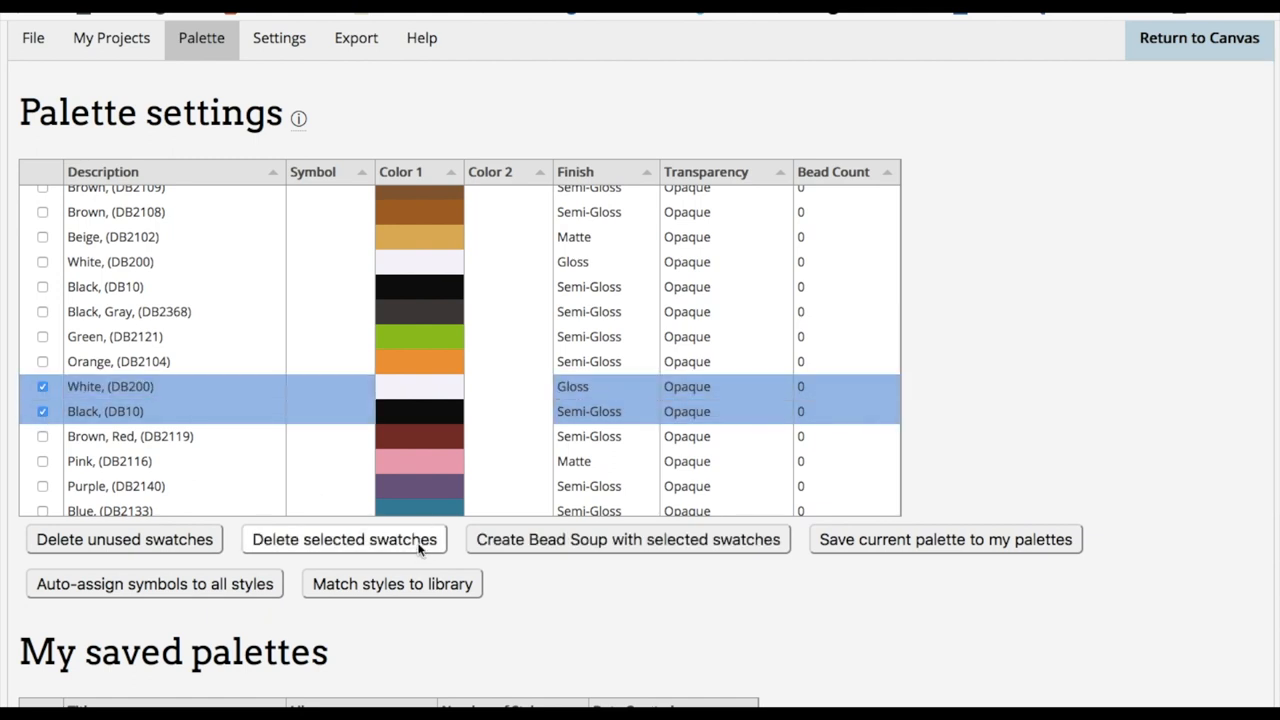
{"action": "left_click", "coordinate": [343, 539]}
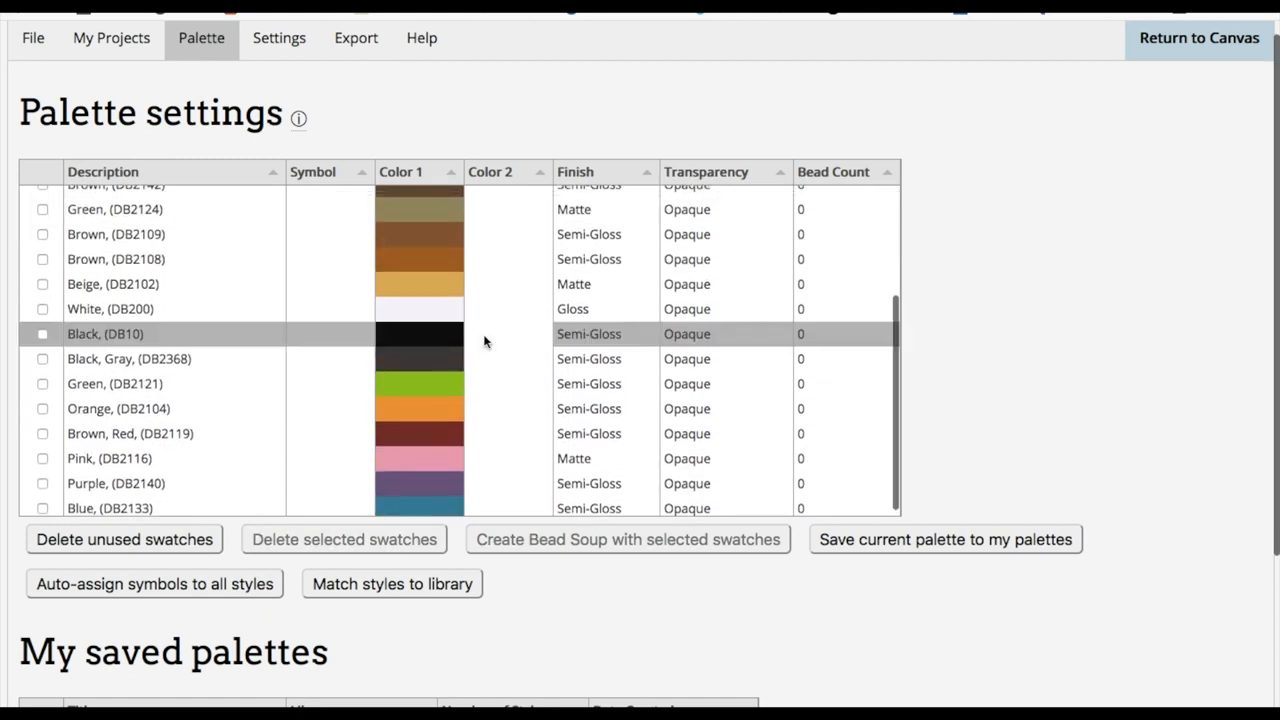
{"action": "scroll", "scroll_direction": "up", "scroll_amount": 3}
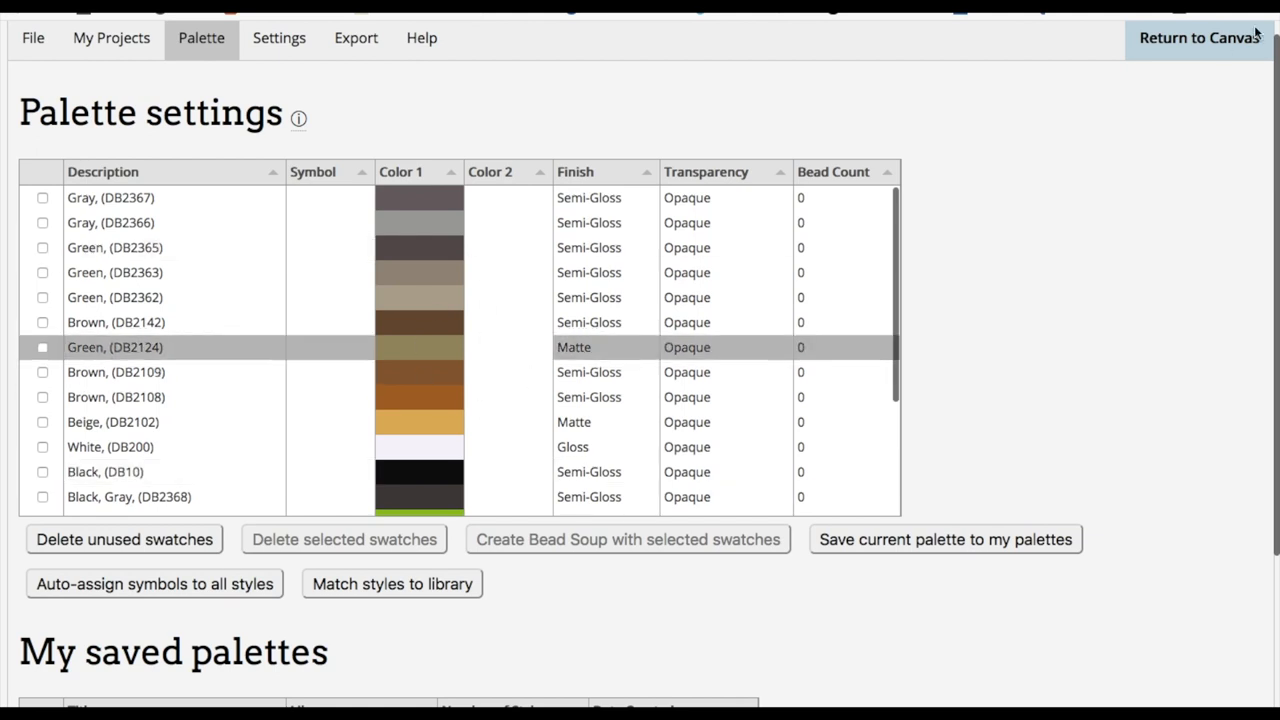
{"action": "left_click", "coordinate": [1198, 38]}
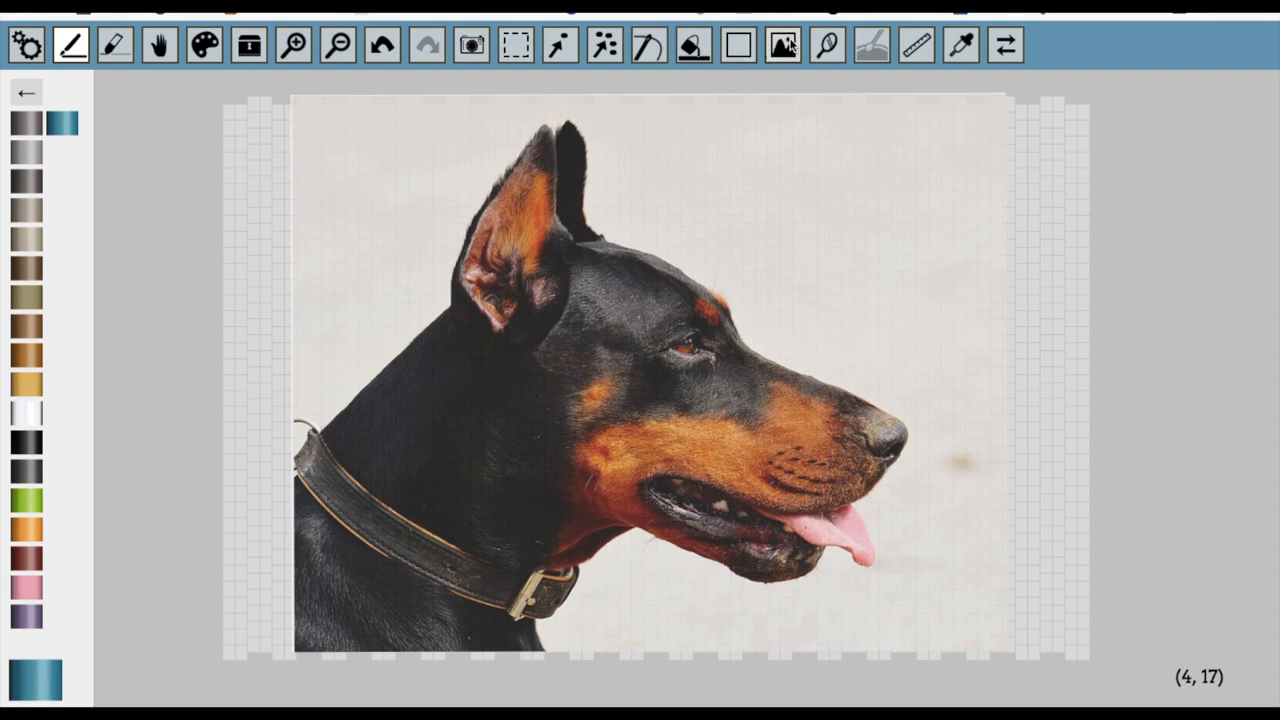
Step: Start the 14-colour photo conversion with 'Use only styles in palette' ticked
{"action": "left_click", "coordinate": [783, 45]}
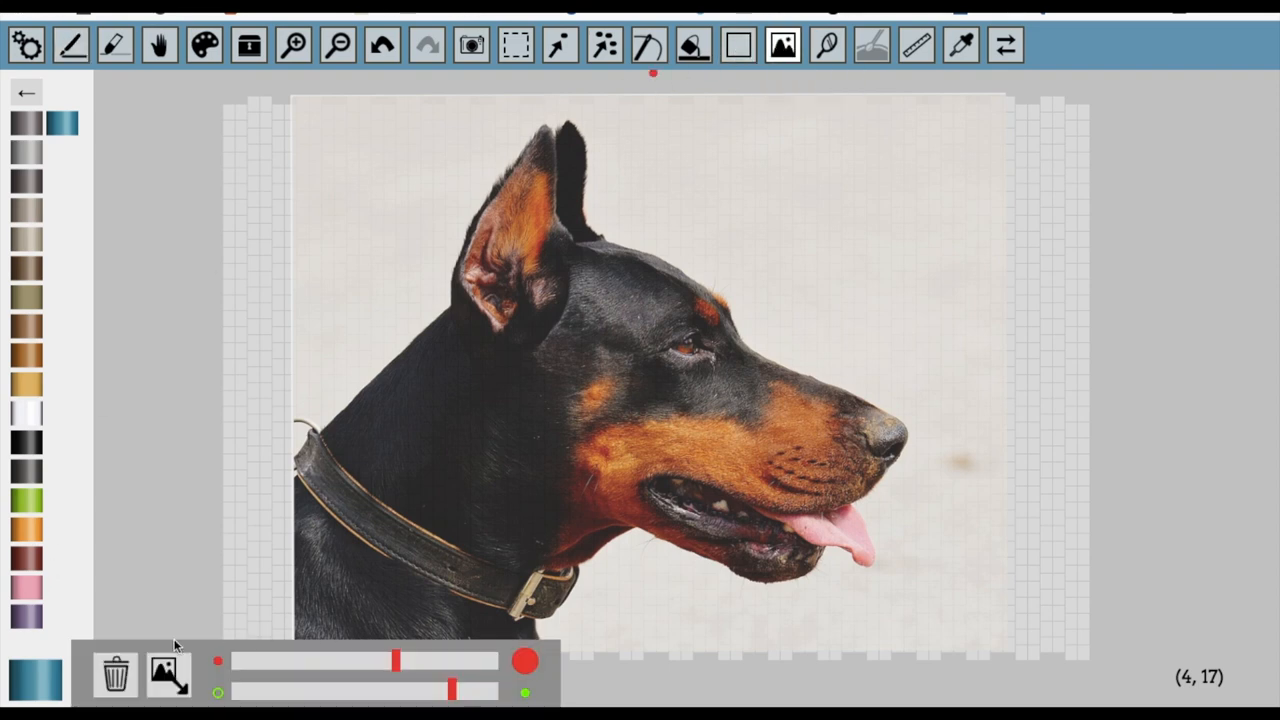
{"action": "left_click", "coordinate": [168, 672]}
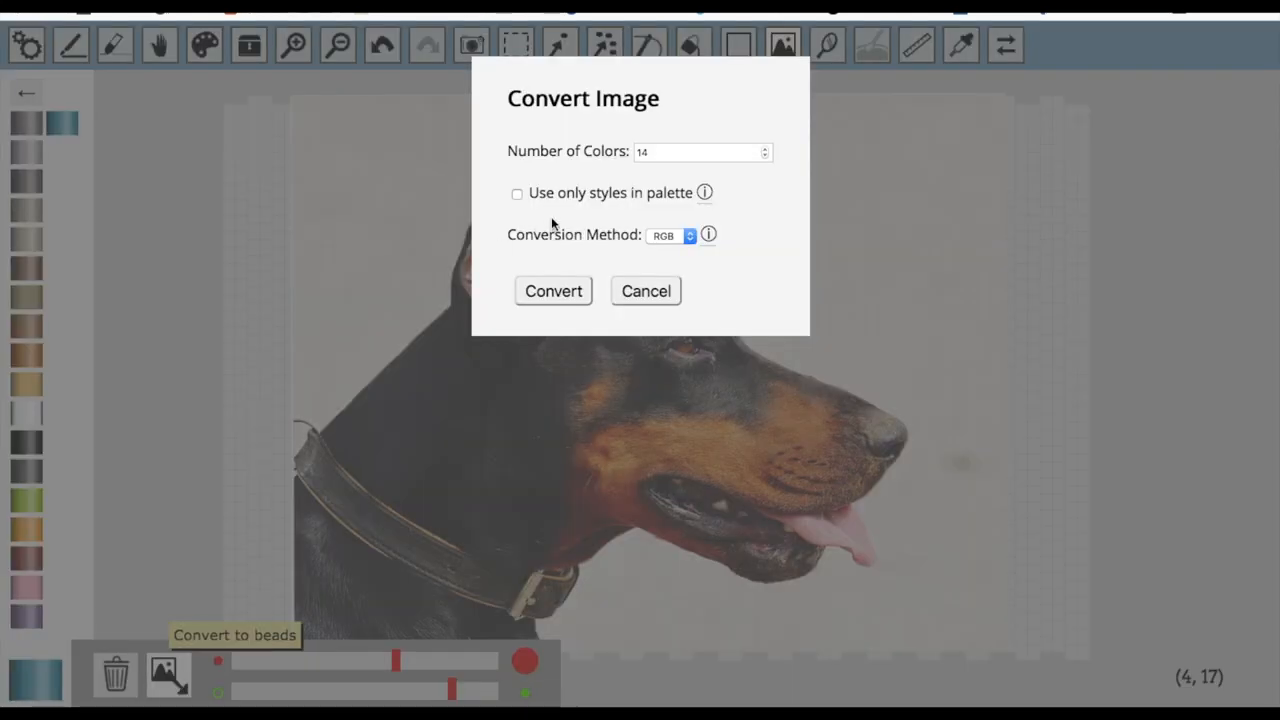
{"action": "left_click", "coordinate": [517, 193]}
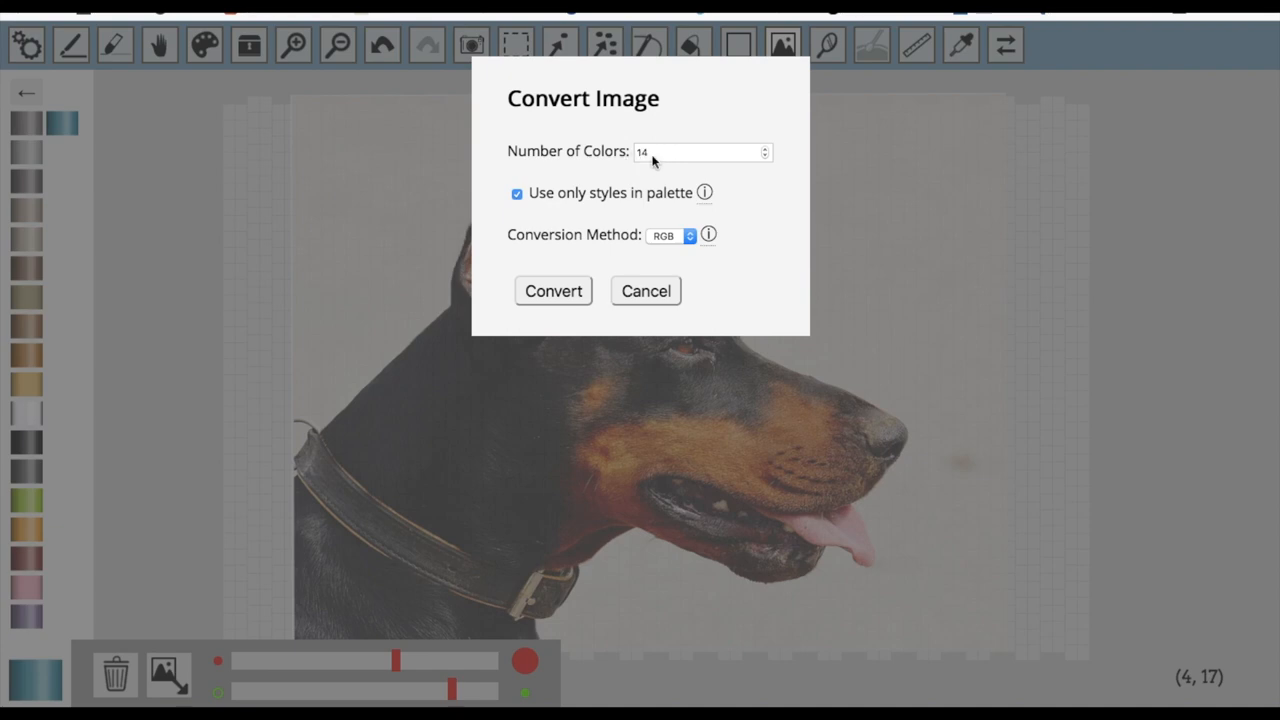
{"action": "mouse_move", "coordinate": [518, 205]}
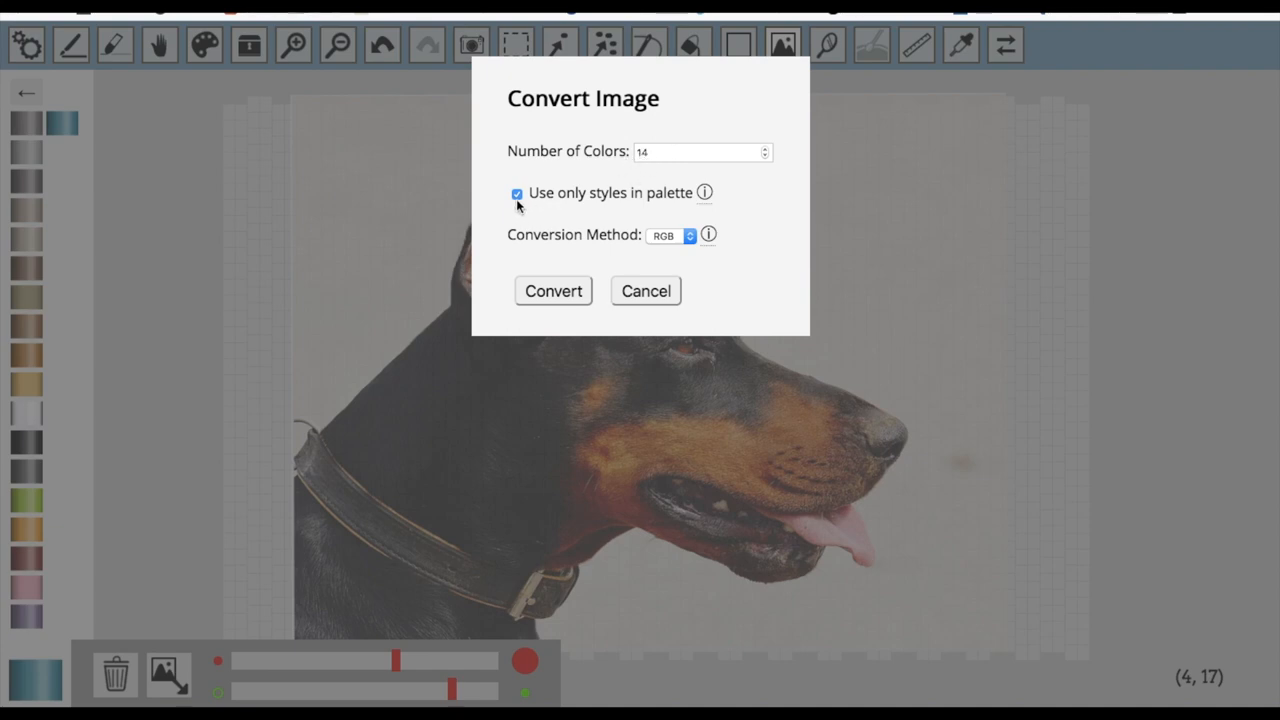
{"action": "mouse_move", "coordinate": [649, 168]}
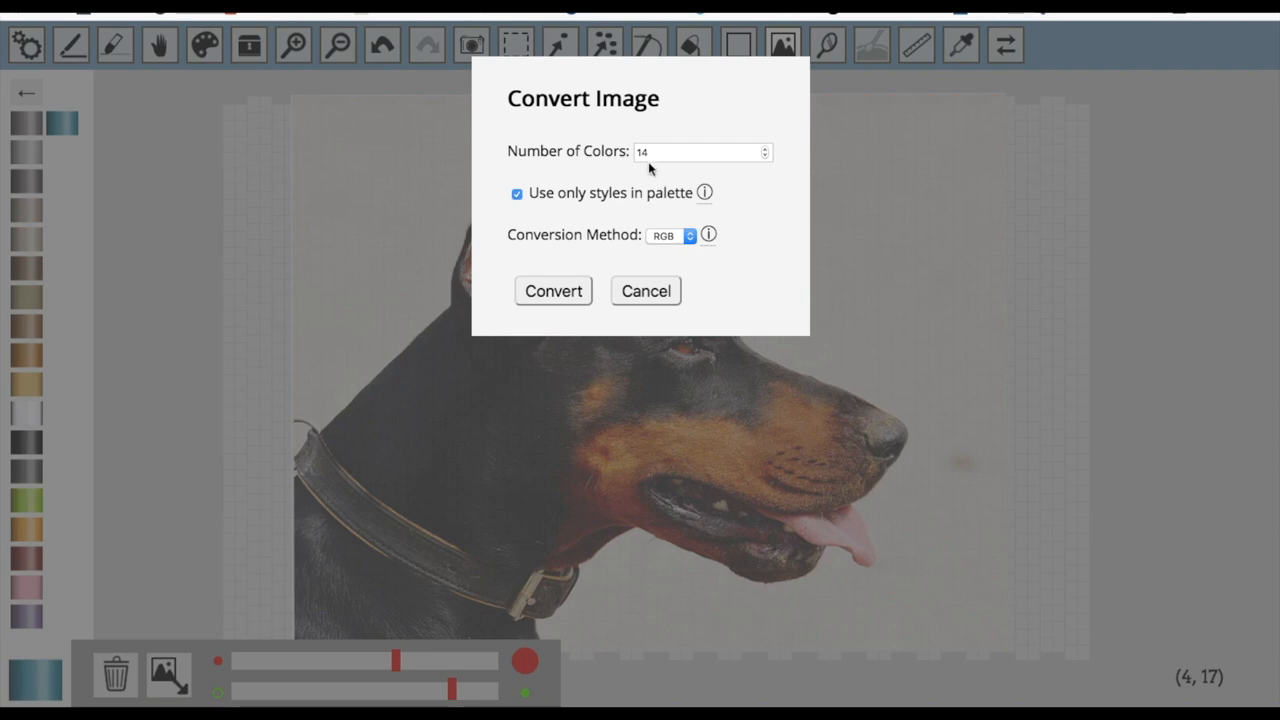
{"action": "mouse_move", "coordinate": [655, 164]}
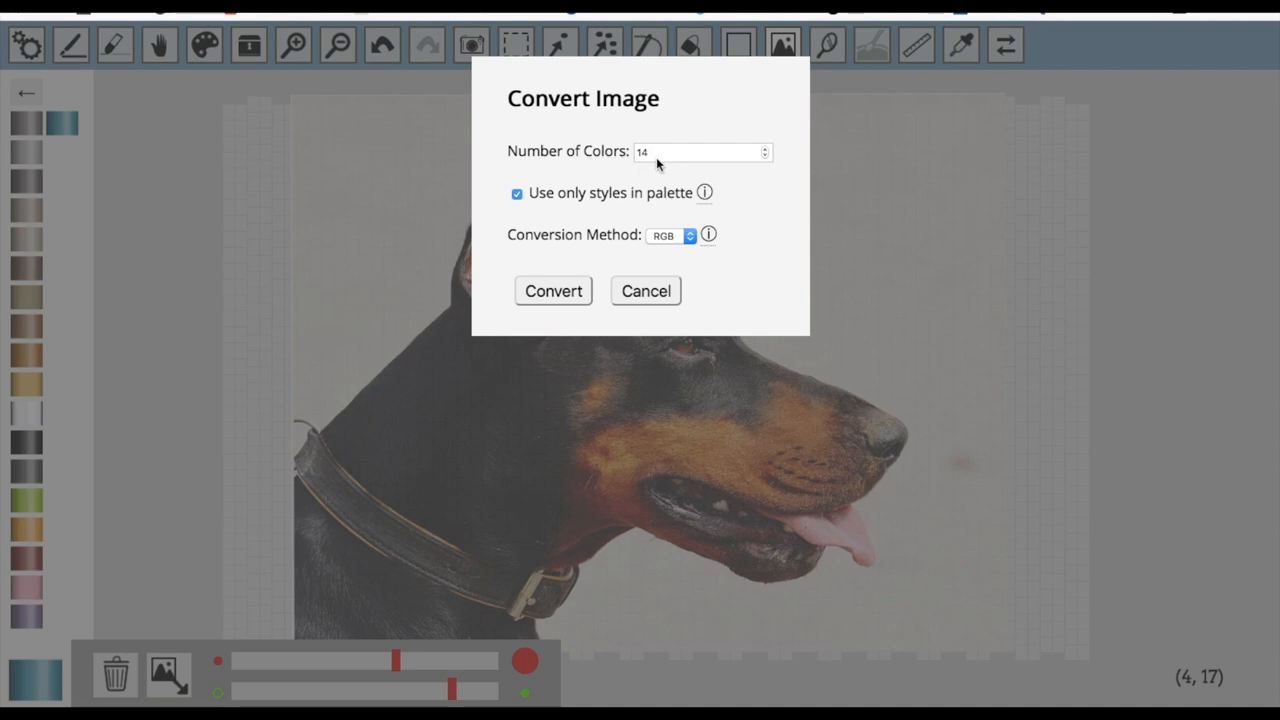
{"action": "mouse_move", "coordinate": [33, 458]}
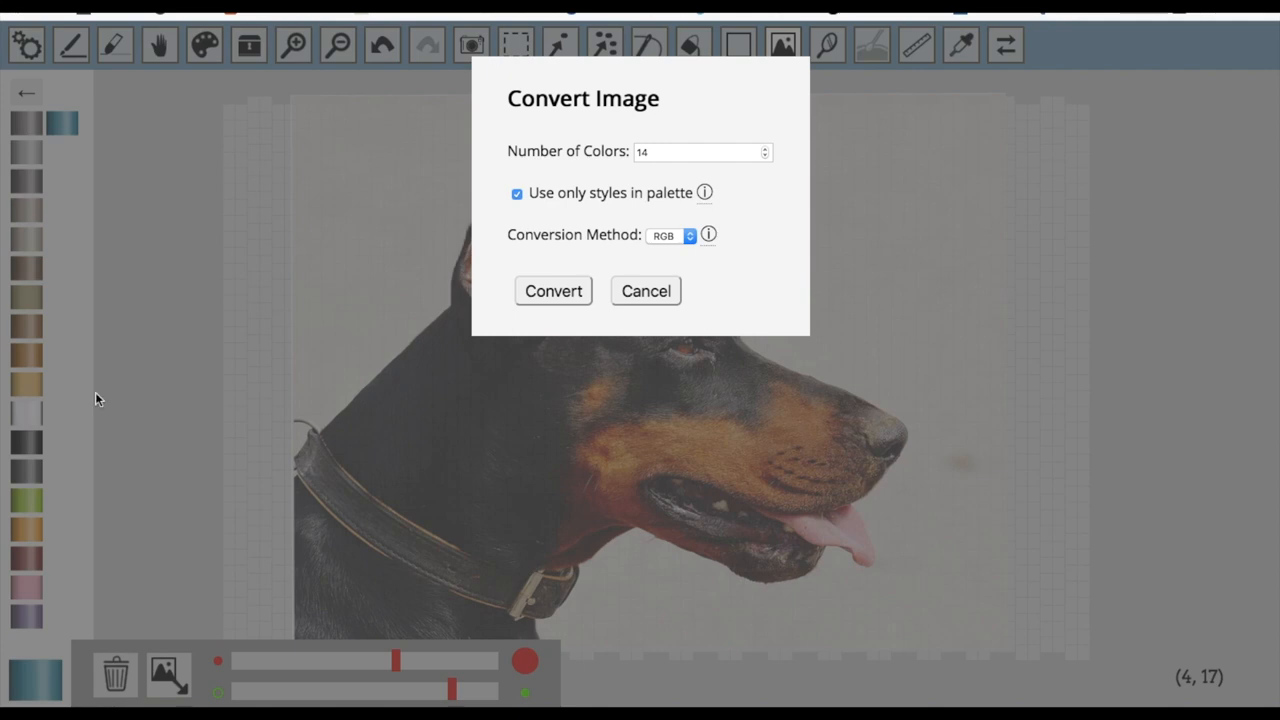
Step: Convert the Doberman photo into beads and hide the photo overlay
{"action": "left_click", "coordinate": [553, 290]}
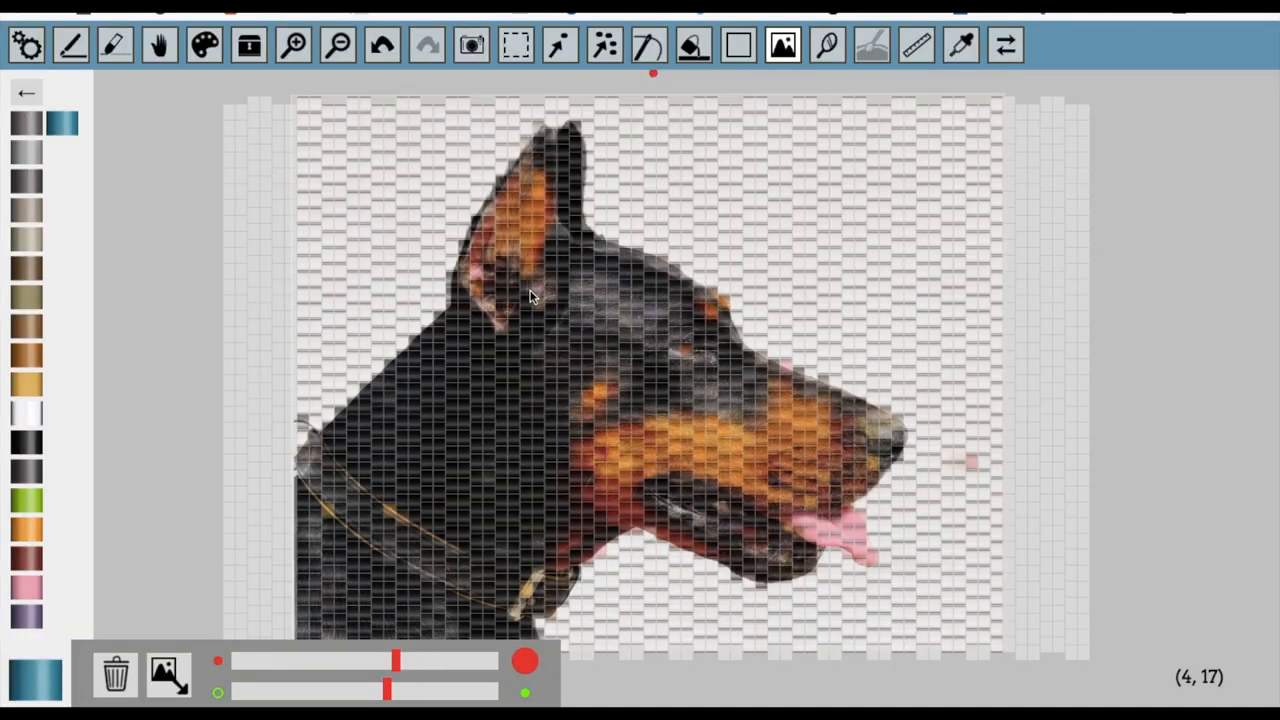
{"action": "left_click_drag", "start_coordinate": [388, 691], "coordinate": [303, 691]}
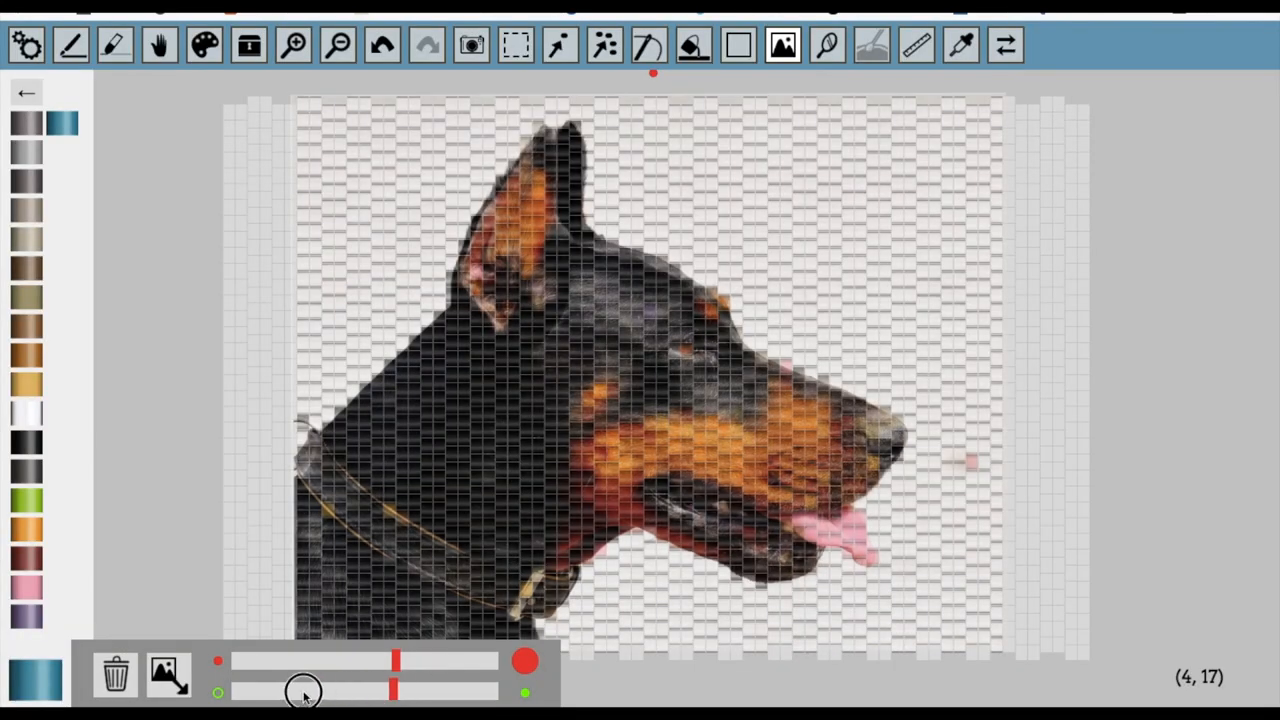
{"action": "left_click", "coordinate": [169, 674]}
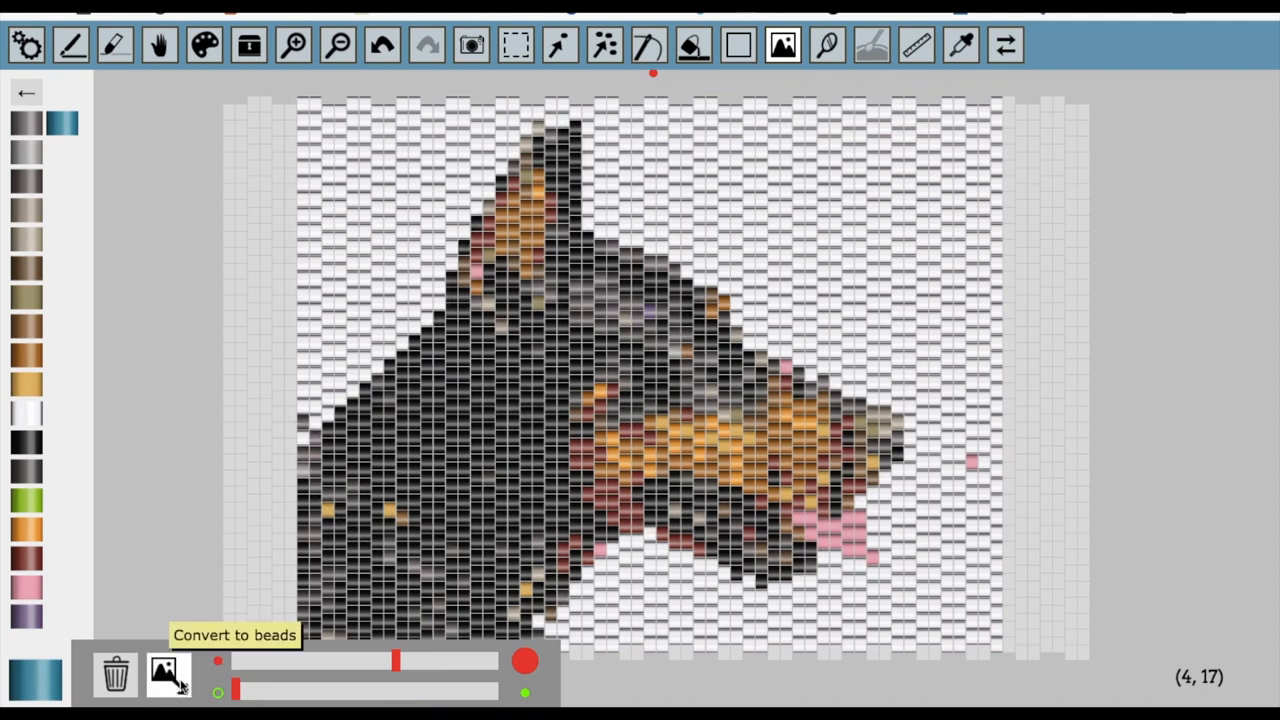
{"action": "mouse_move", "coordinate": [540, 341]}
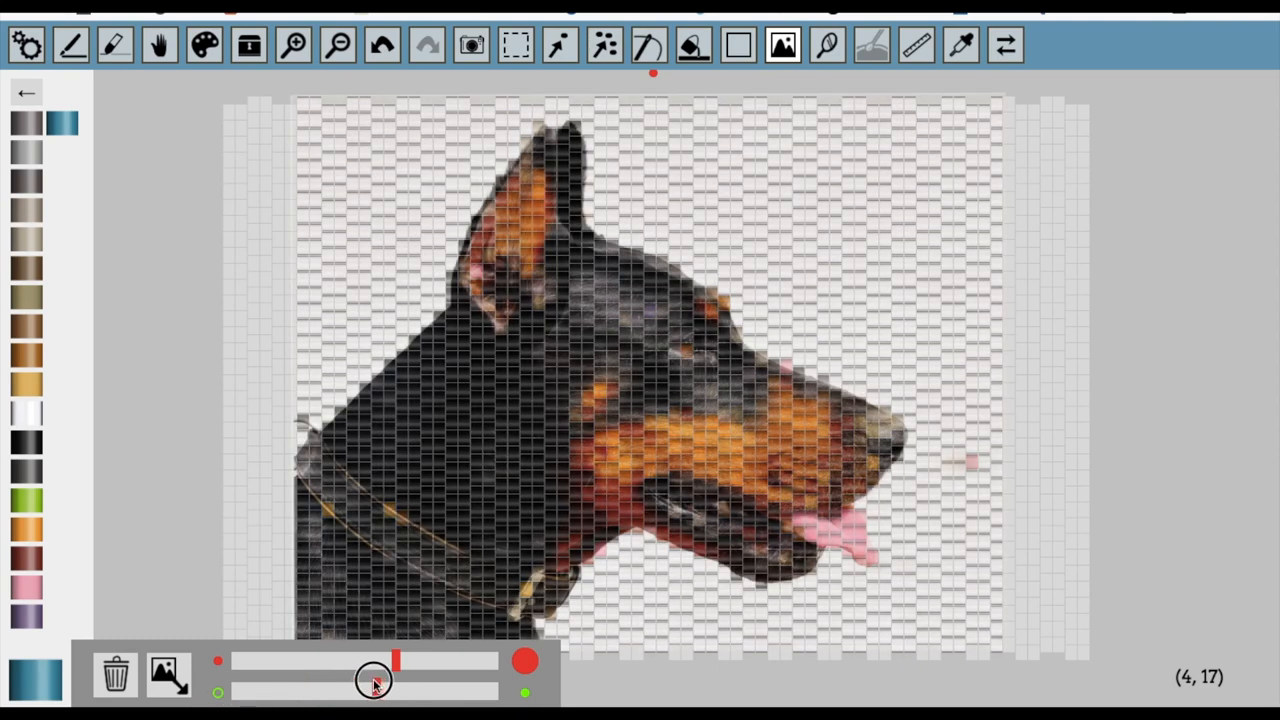
Step: Adjust the image opacity slider to fade the Doberman photo overlay
{"action": "left_click_drag", "start_coordinate": [375, 680], "coordinate": [410, 690]}
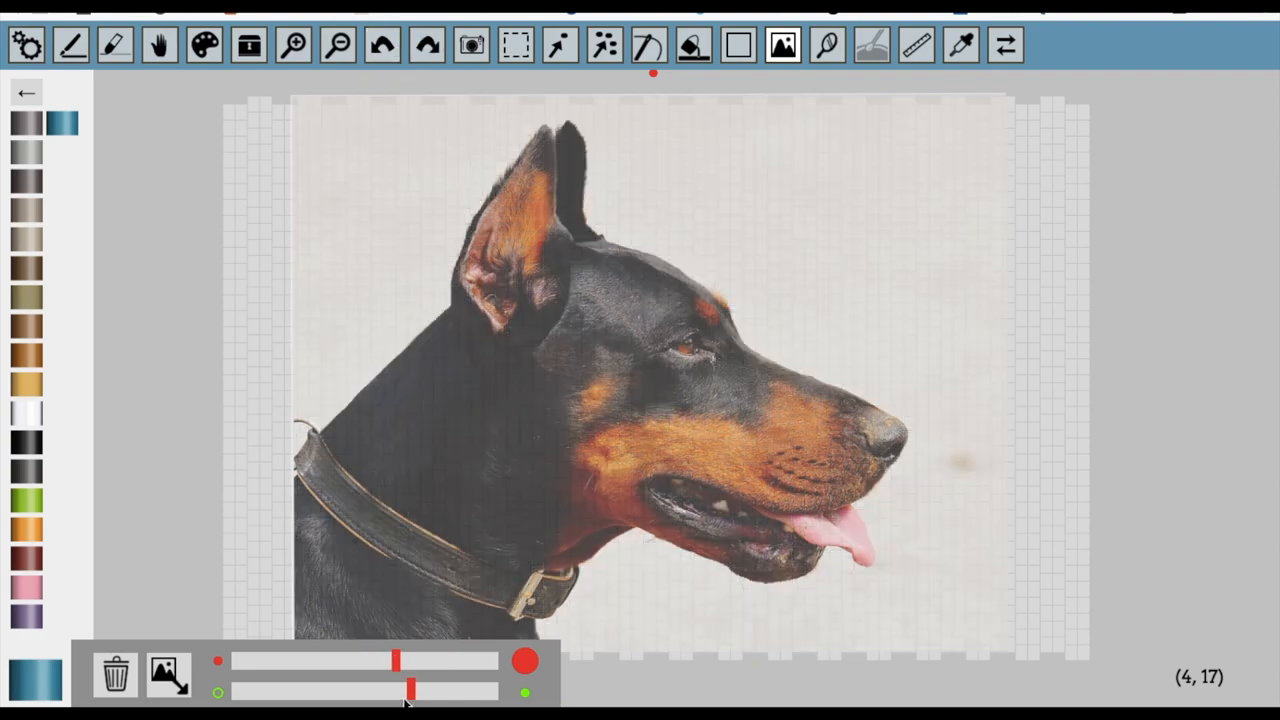
{"action": "left_click_drag", "start_coordinate": [410, 690], "coordinate": [390, 692]}
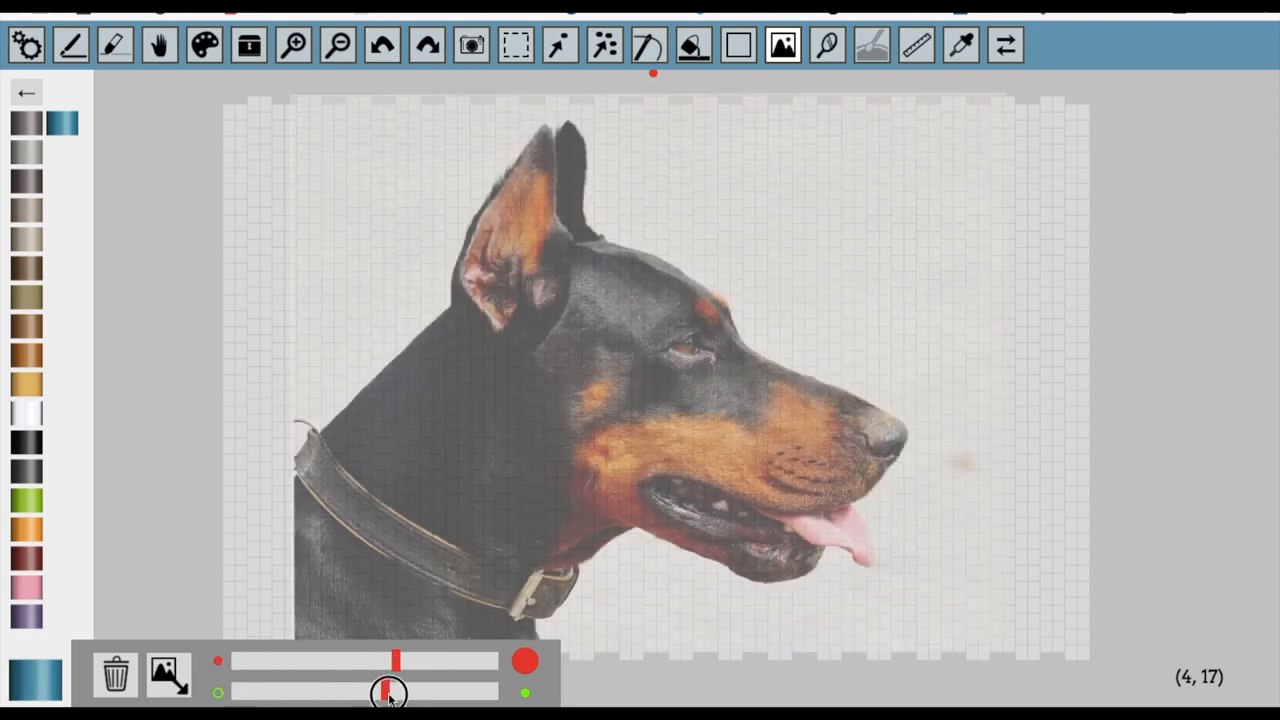
{"action": "left_click_drag", "start_coordinate": [390, 691], "coordinate": [430, 691]}
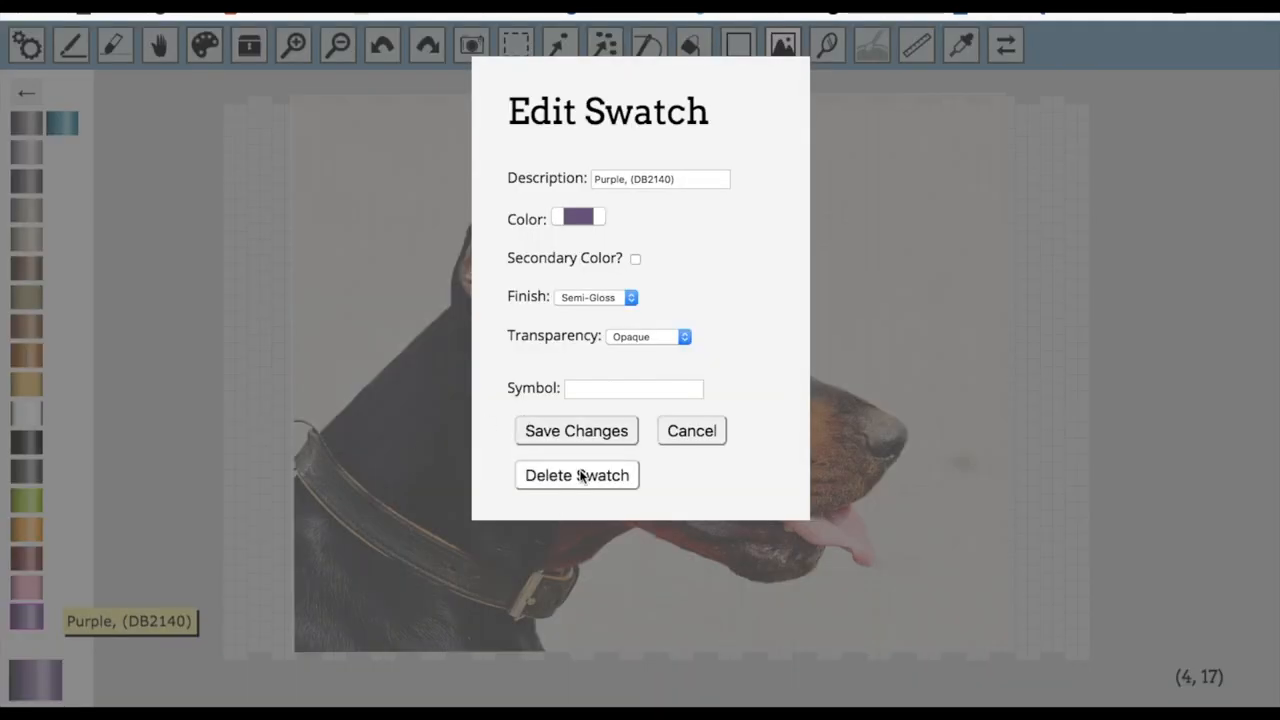
Step: Delete the purple, green and orange swatches, then open the dark red swatch for removal
{"action": "left_click", "coordinate": [26, 500]}
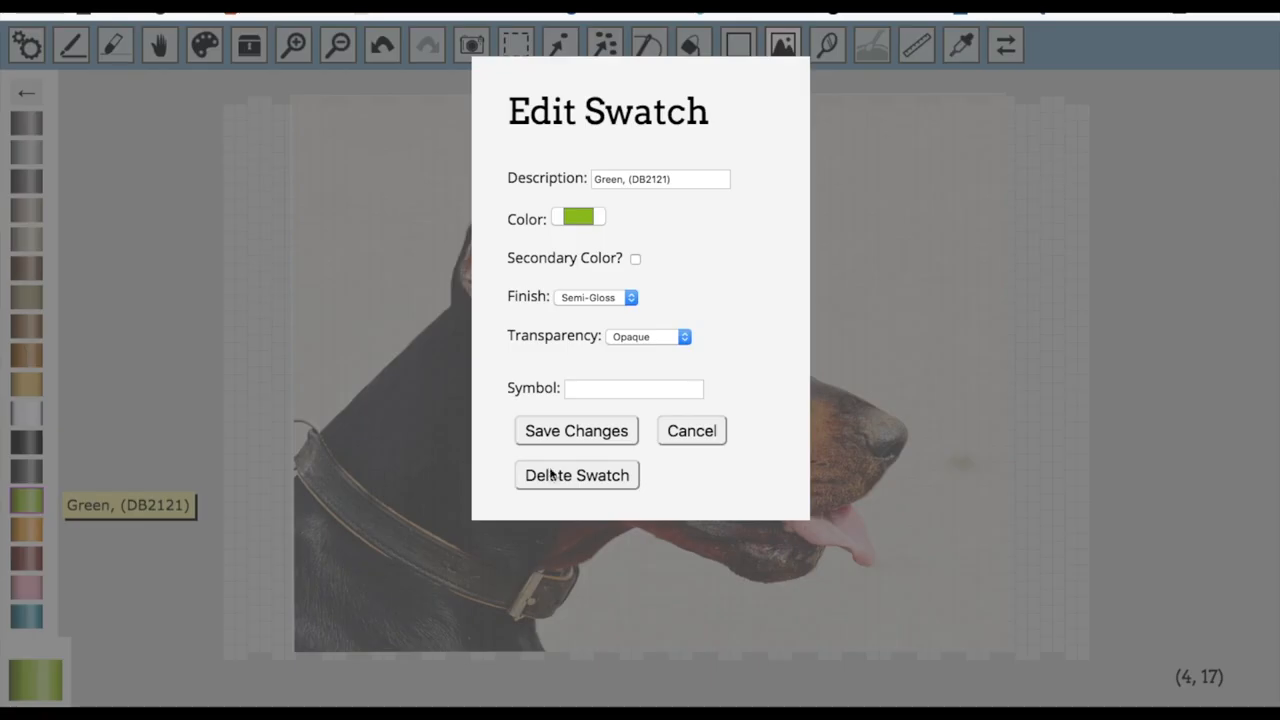
{"action": "left_click", "coordinate": [26, 500]}
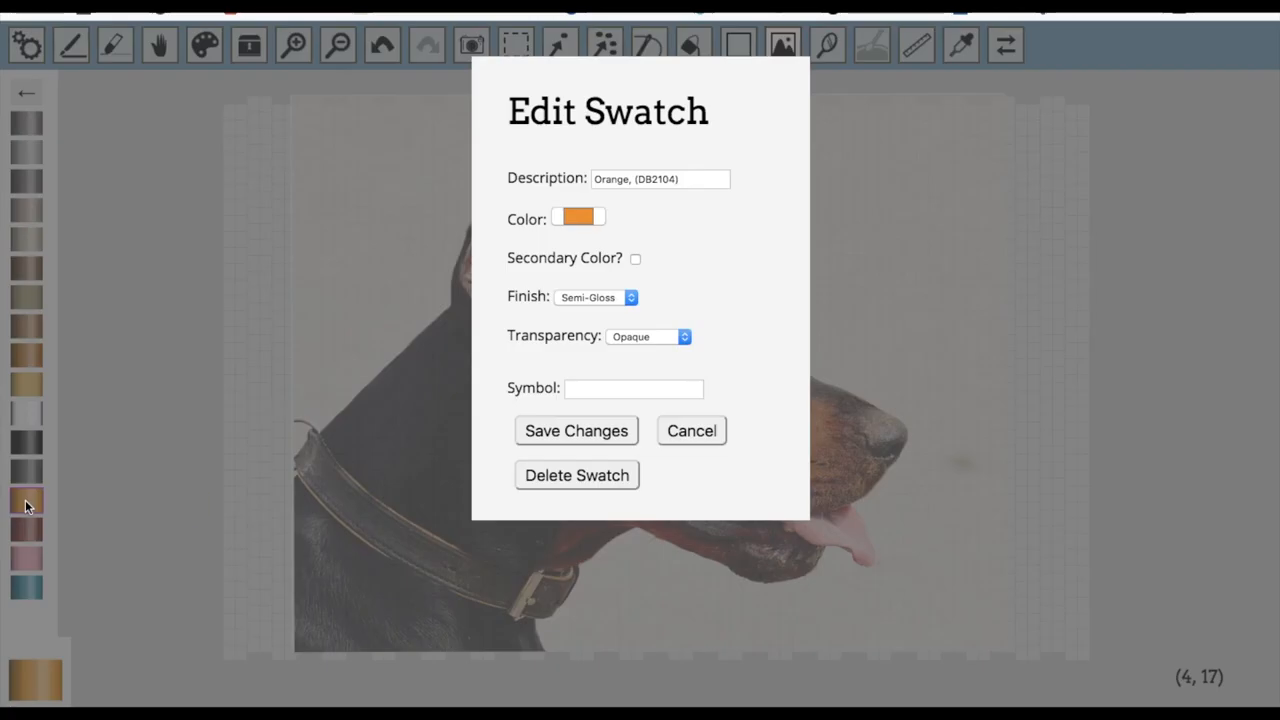
{"action": "left_click", "coordinate": [691, 430]}
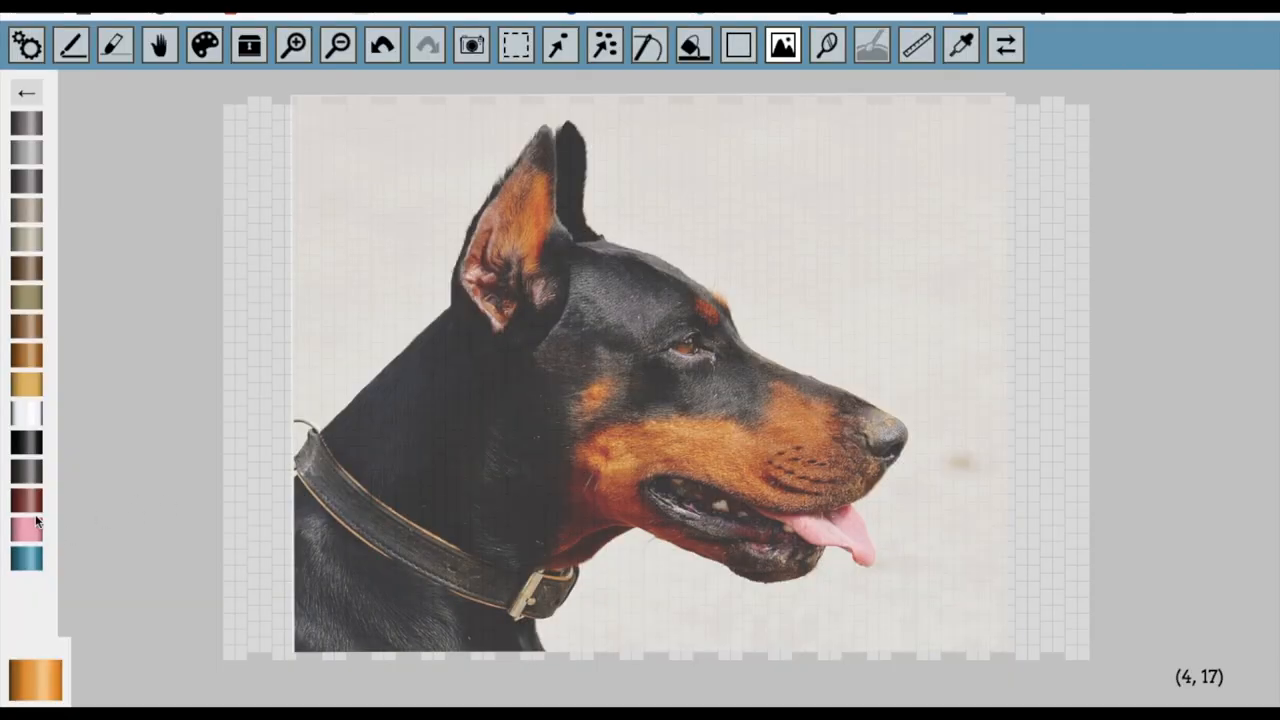
{"action": "left_click", "coordinate": [27, 558]}
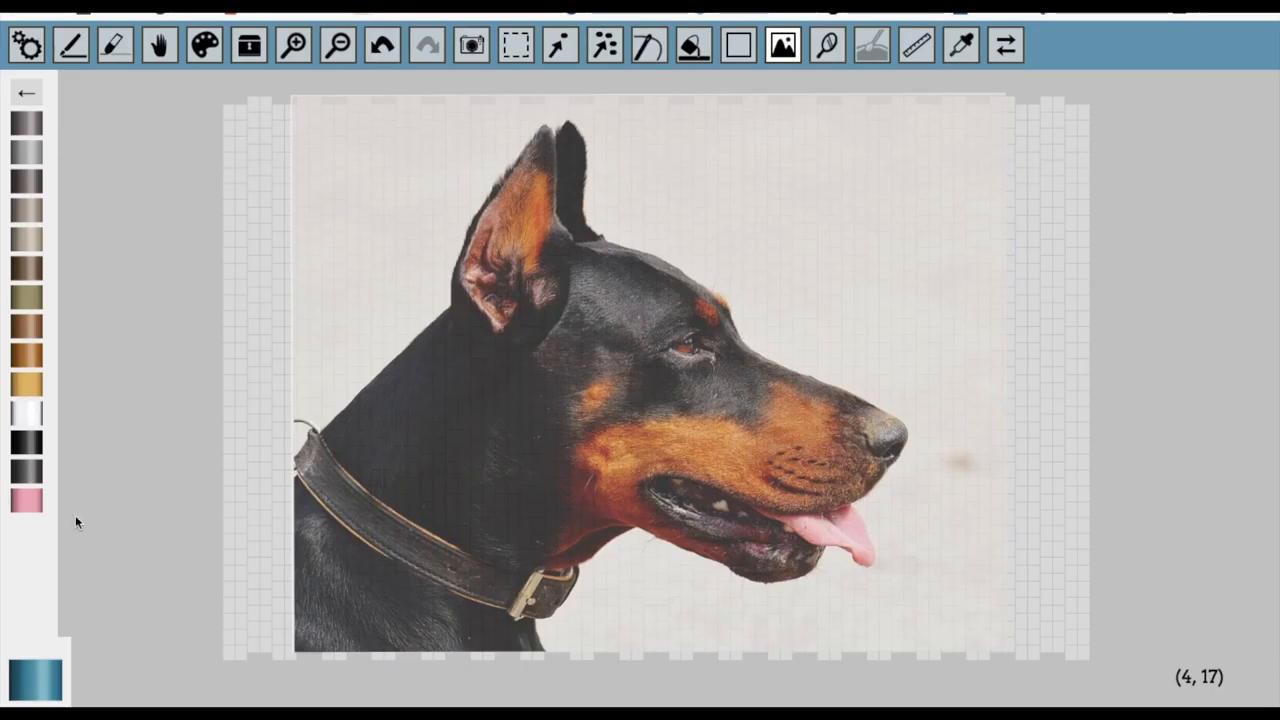
{"action": "mouse_move", "coordinate": [783, 45]}
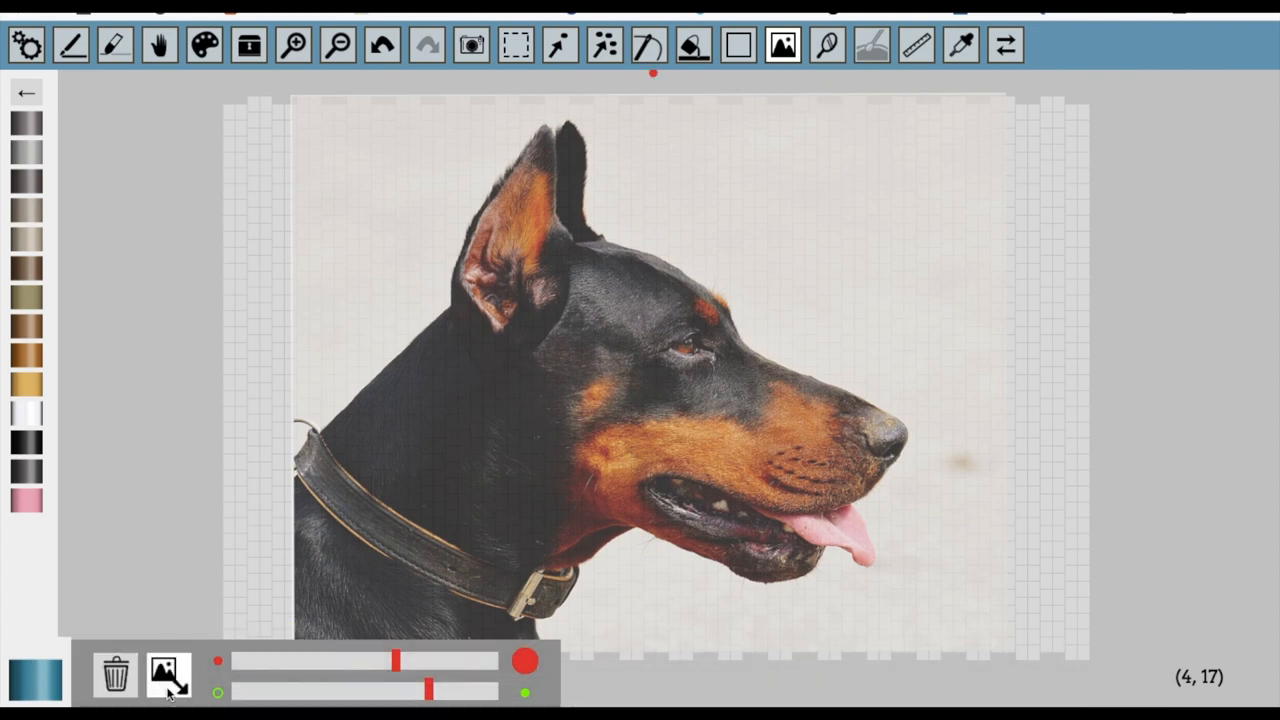
Step: Convert the Doberman photo to beads with 14 colours, palette-only styles and RGB matching
{"action": "left_click", "coordinate": [168, 670]}
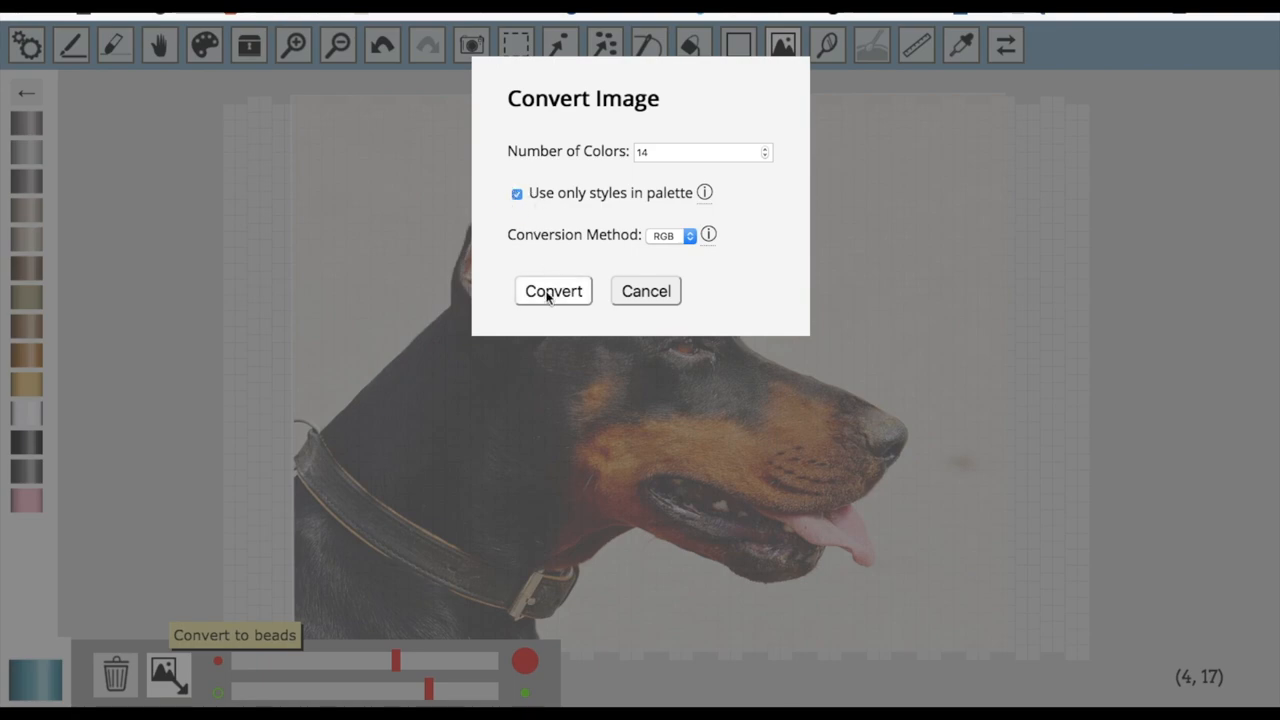
{"action": "left_click", "coordinate": [552, 291]}
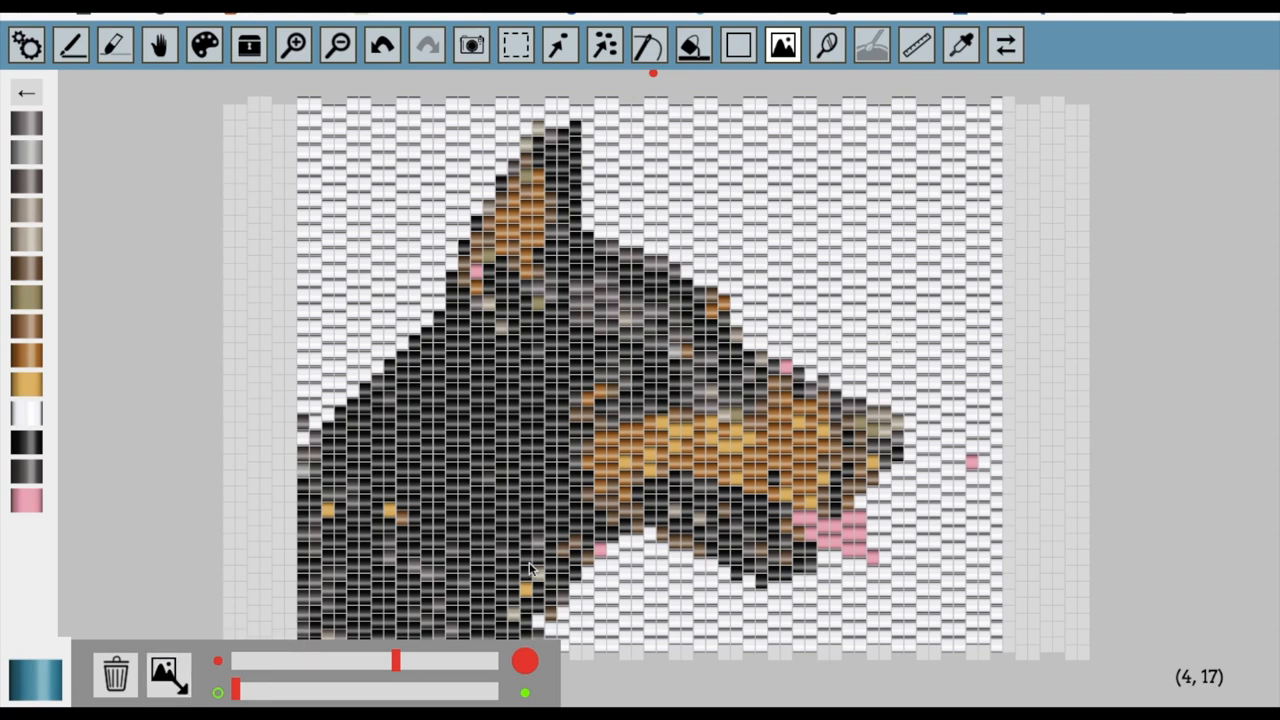
{"action": "mouse_move", "coordinate": [605, 45]}
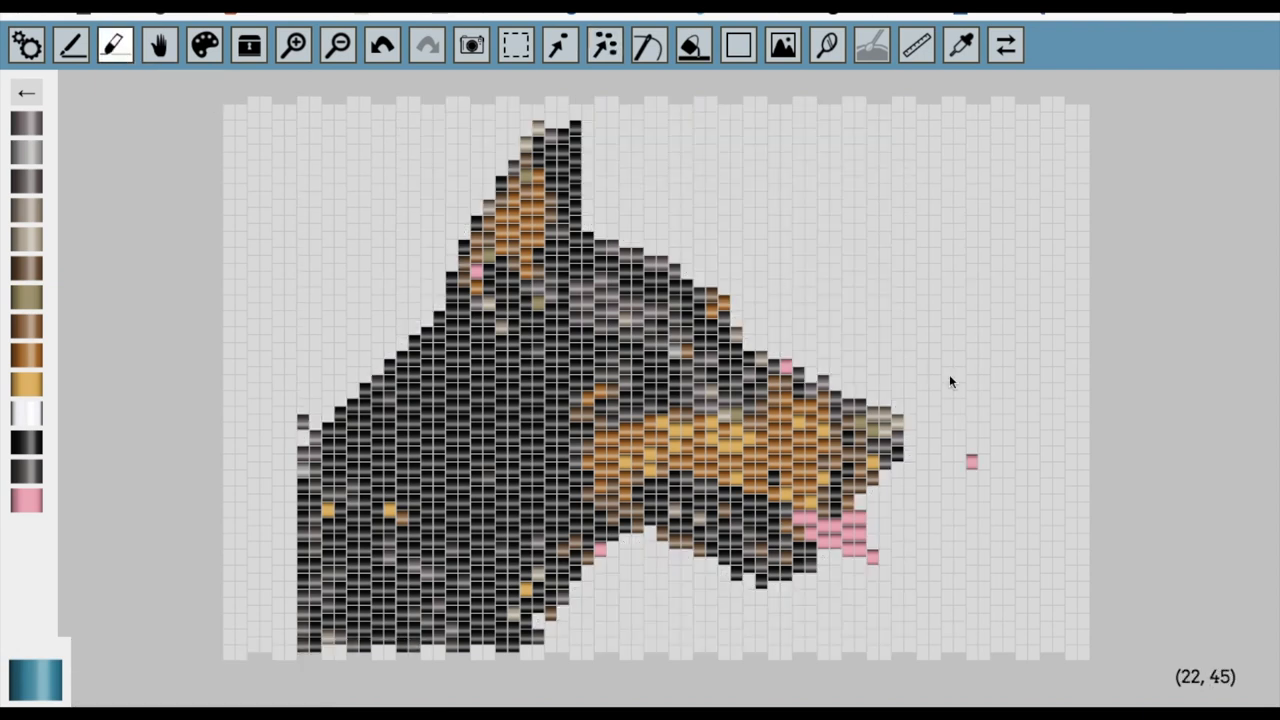
Step: Erase the stray pink bead to the right of the Doberman's muzzle
{"action": "left_click", "coordinate": [972, 461]}
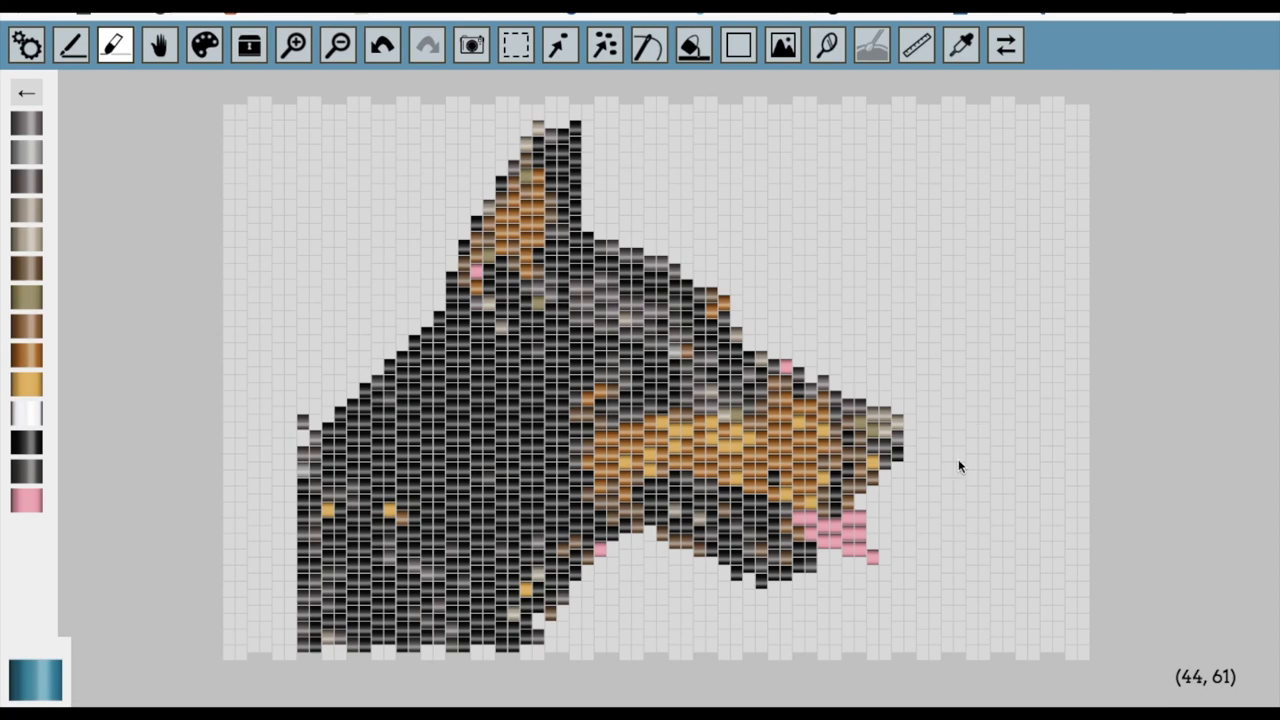
{"action": "mouse_move", "coordinate": [308, 430]}
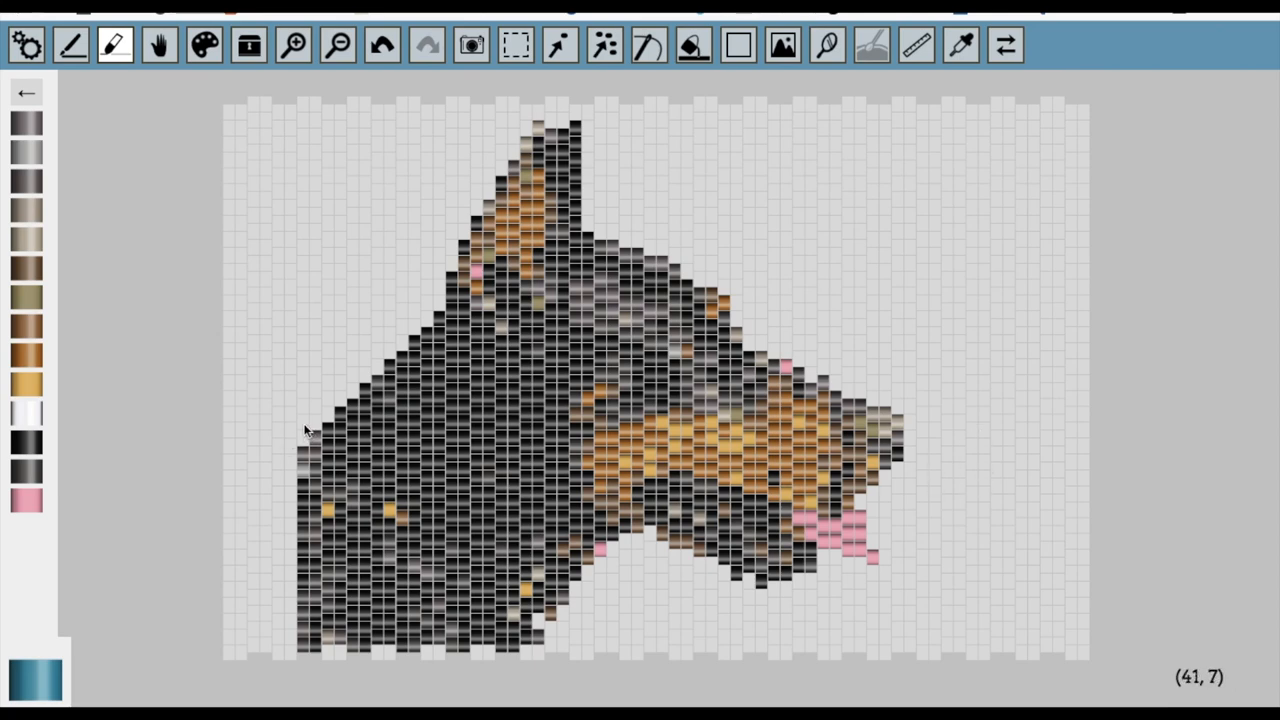
{"action": "mouse_move", "coordinate": [750, 575]}
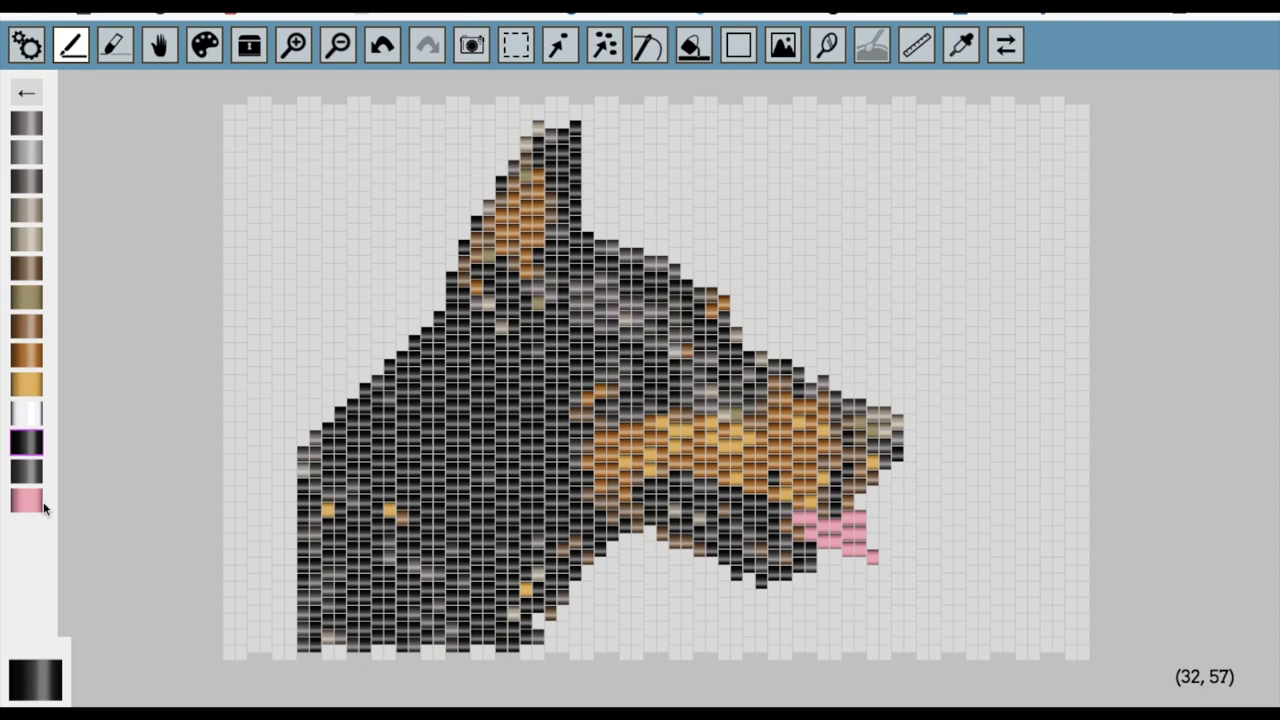
{"action": "mouse_move", "coordinate": [230, 284]}
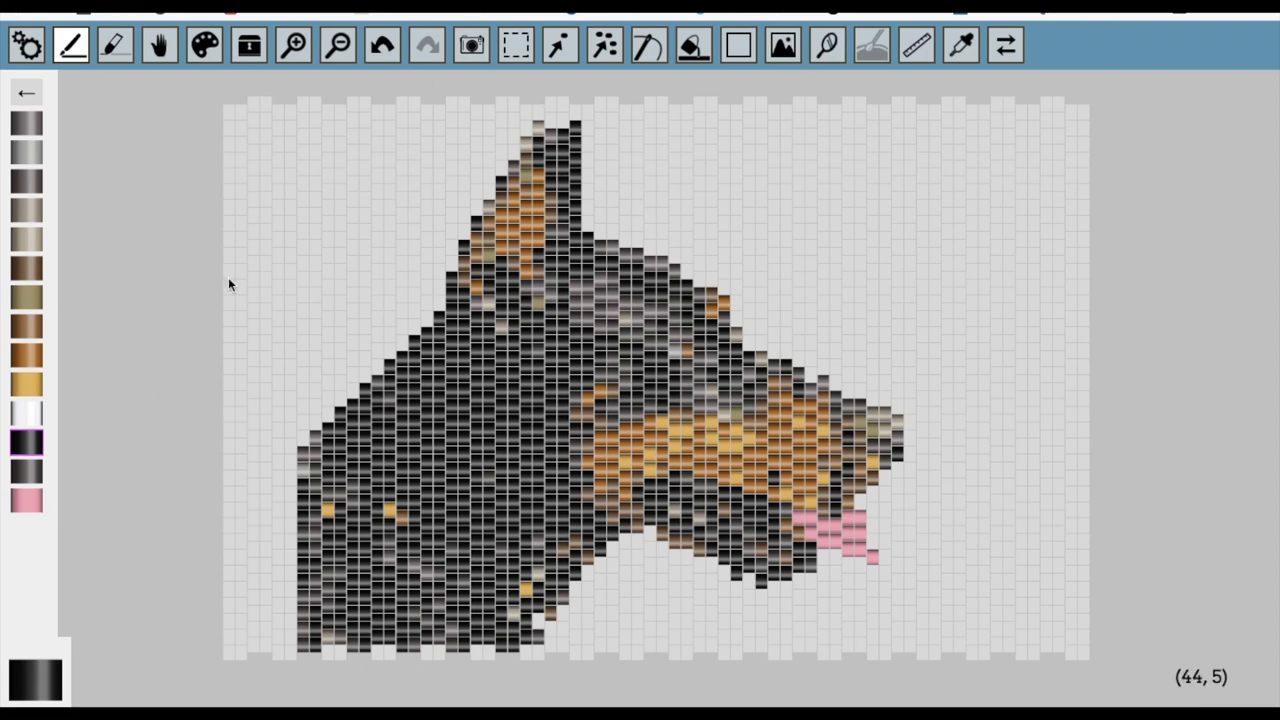
{"action": "mouse_move", "coordinate": [258, 413]}
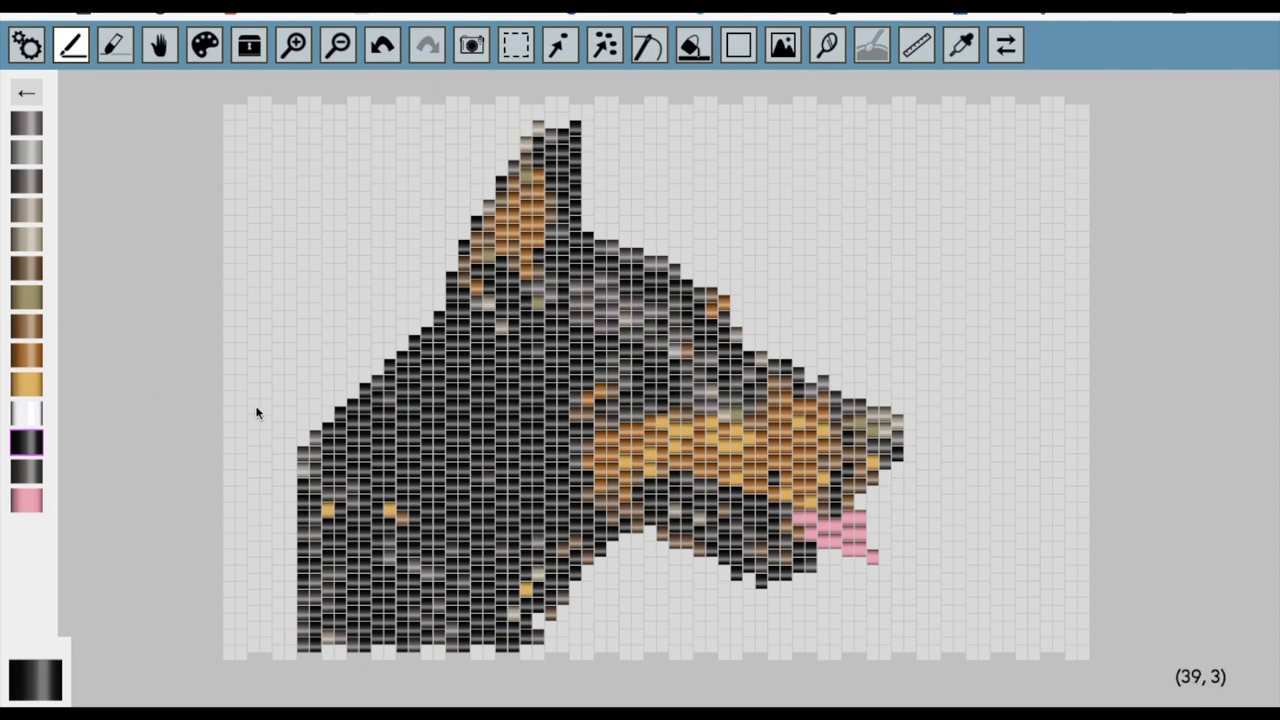
{"action": "mouse_move", "coordinate": [658, 134]}
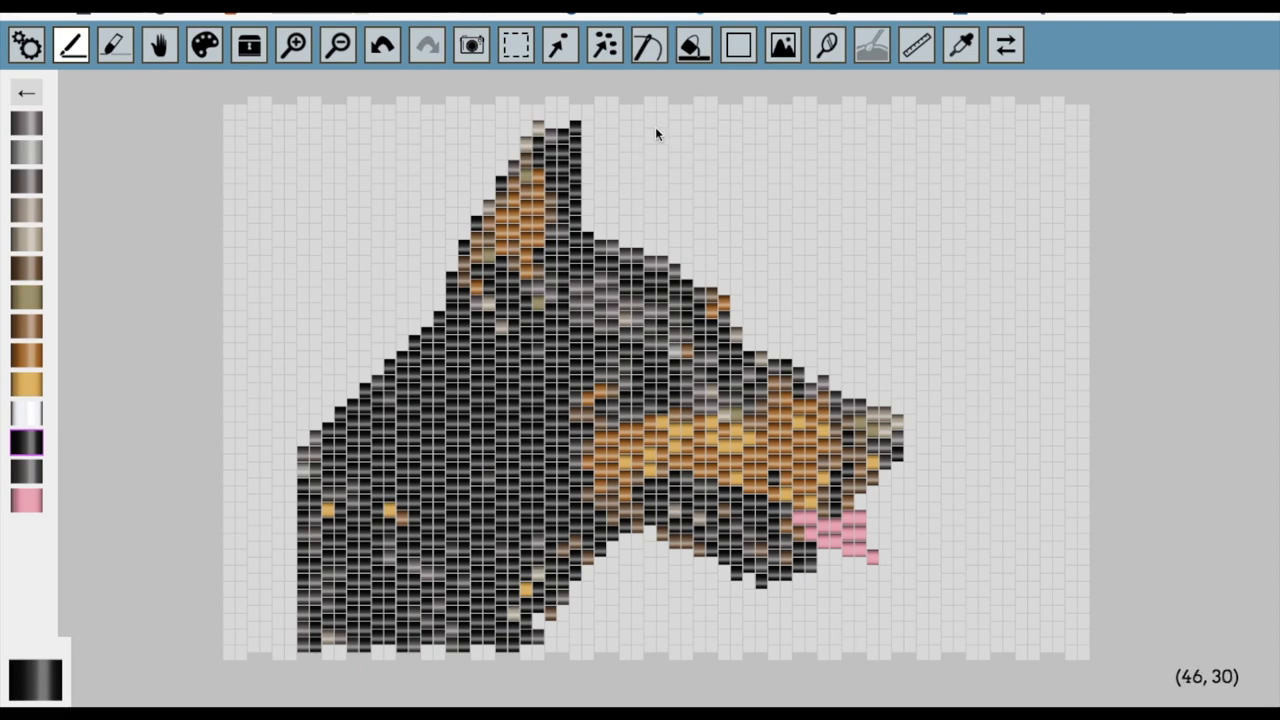
{"action": "mouse_move", "coordinate": [838, 316]}
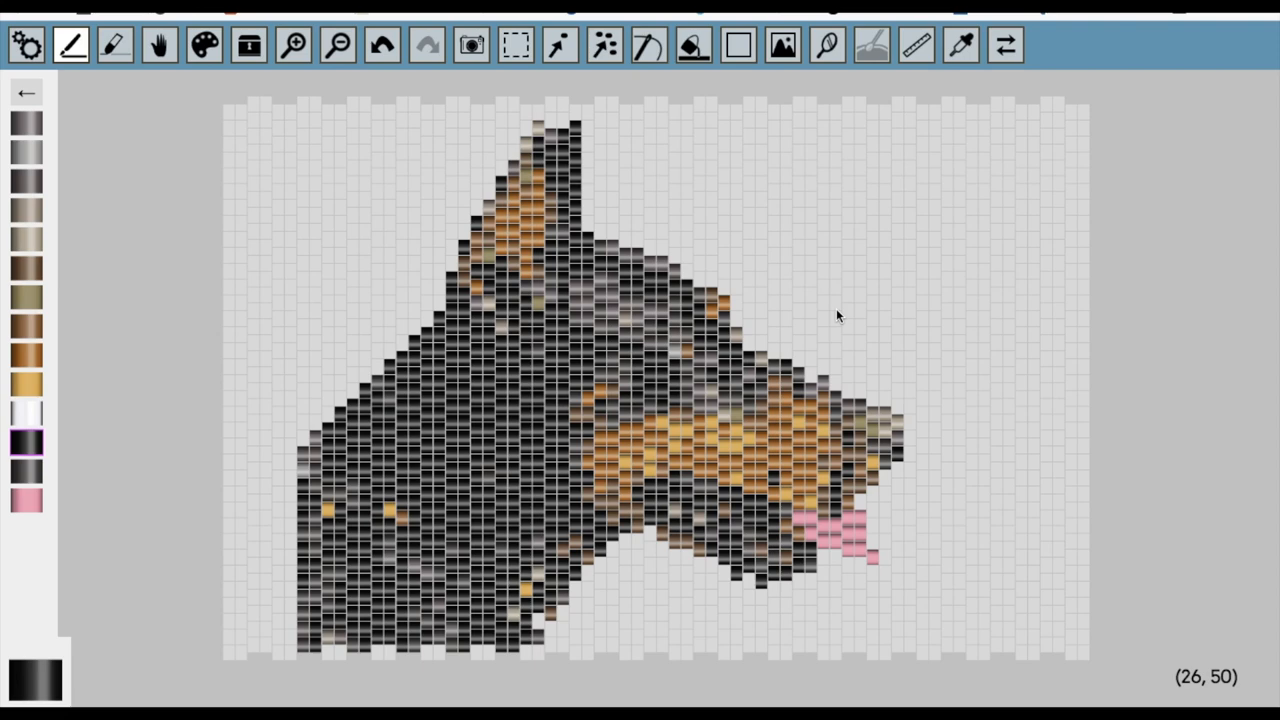
{"action": "mouse_move", "coordinate": [813, 337]}
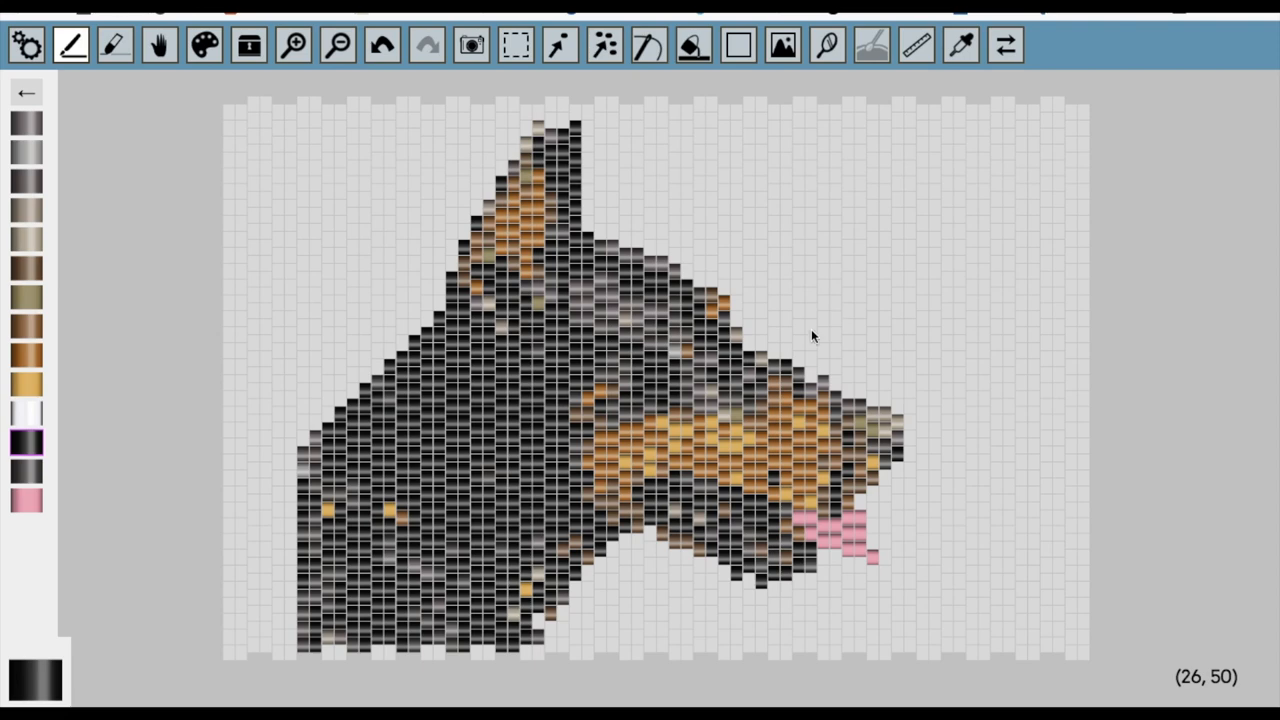
{"action": "mouse_move", "coordinate": [63, 407]}
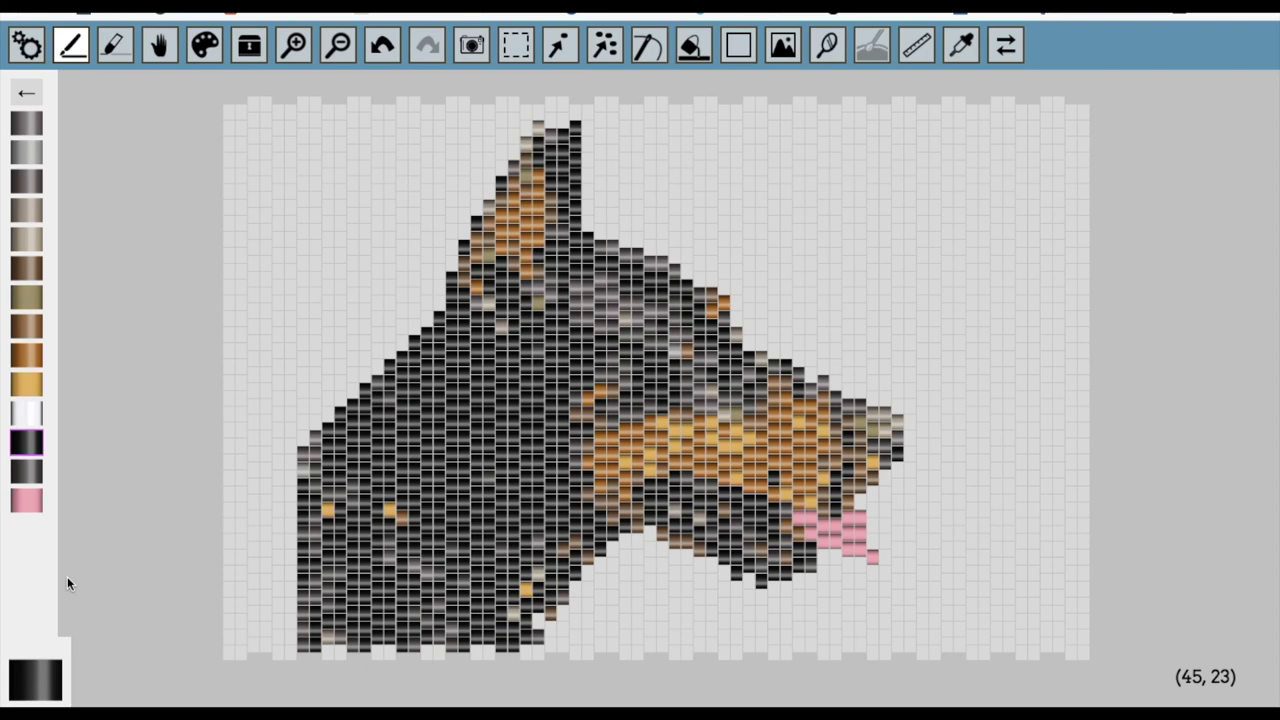
{"action": "mouse_move", "coordinate": [87, 370]}
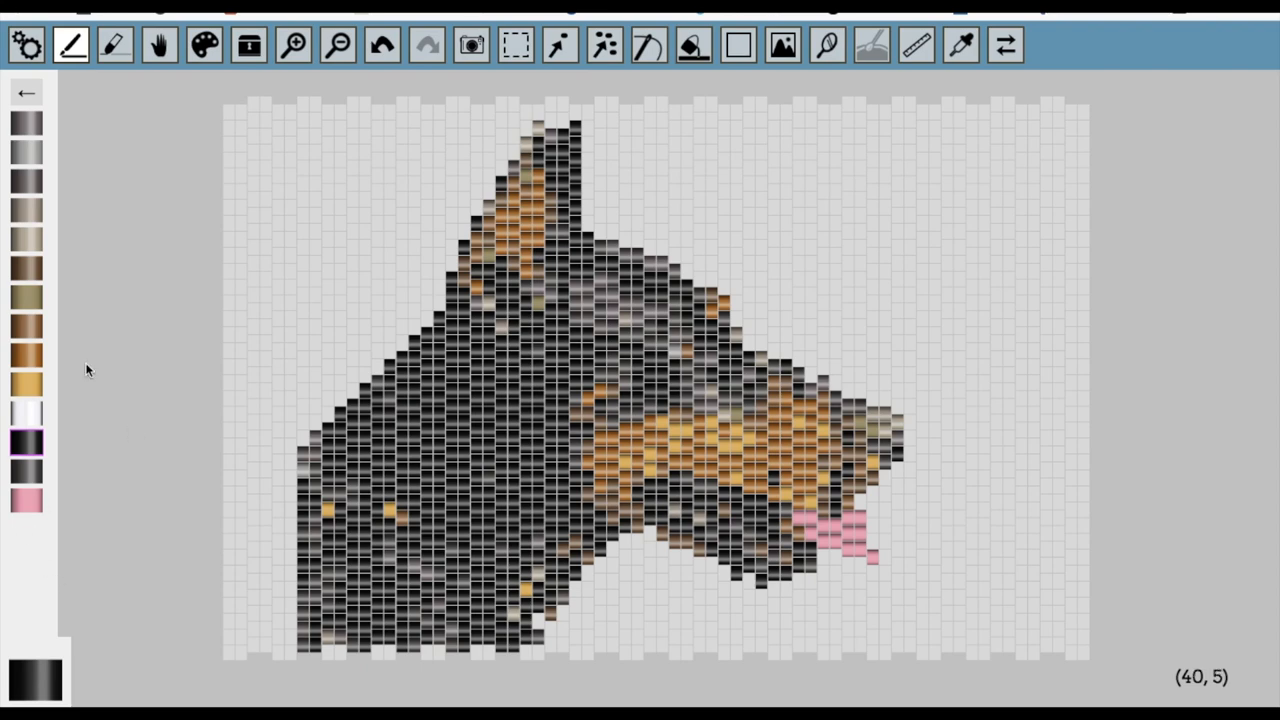